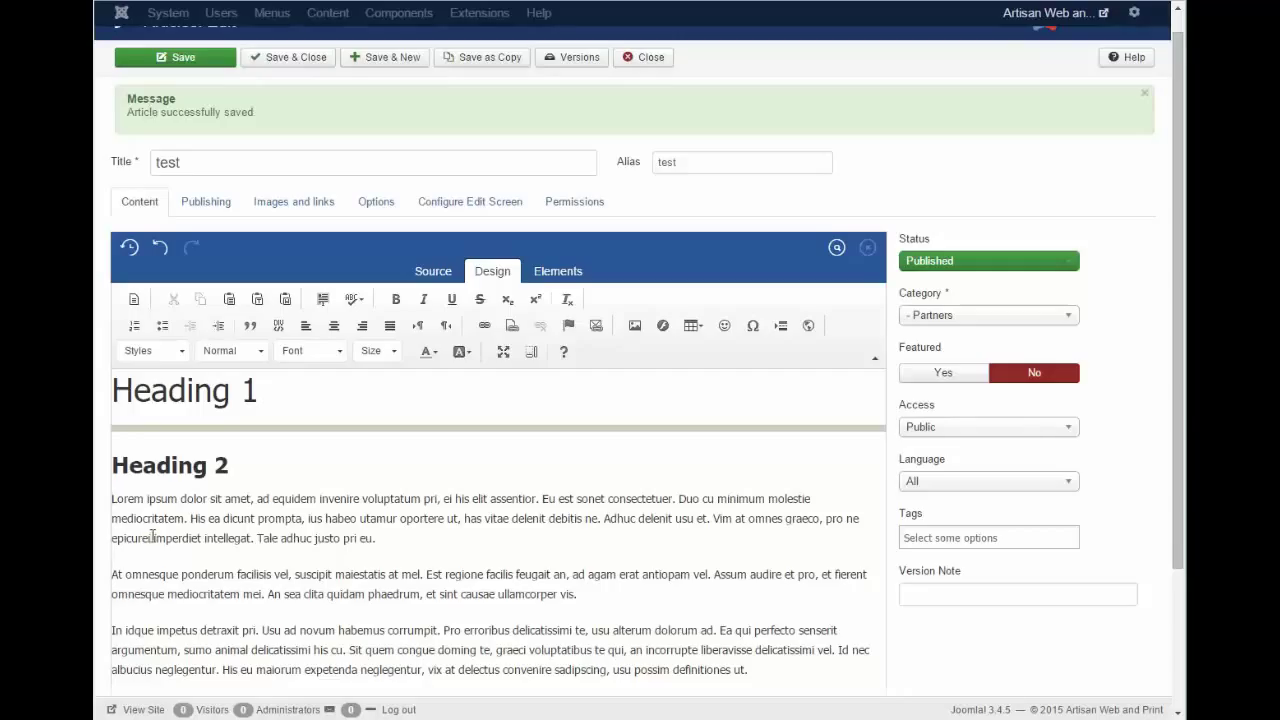
{"action": "mouse_move", "coordinate": [600, 353]}
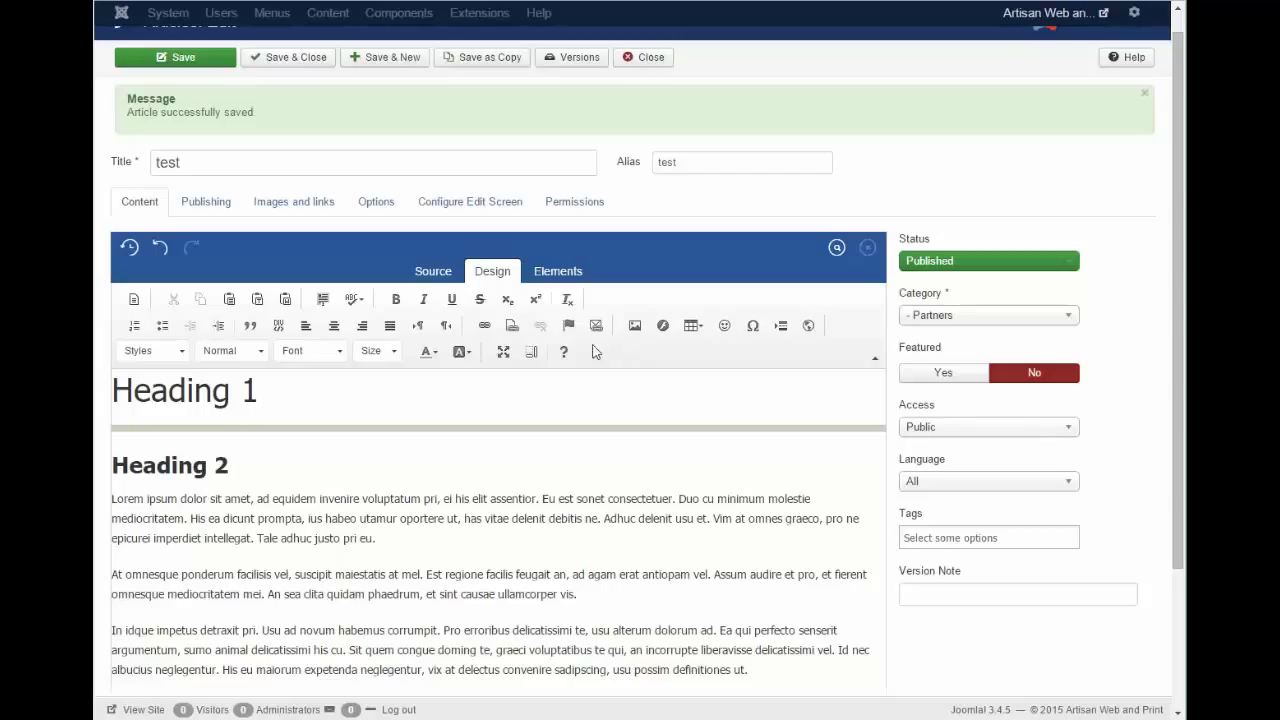
{"action": "mouse_move", "coordinate": [634, 326]}
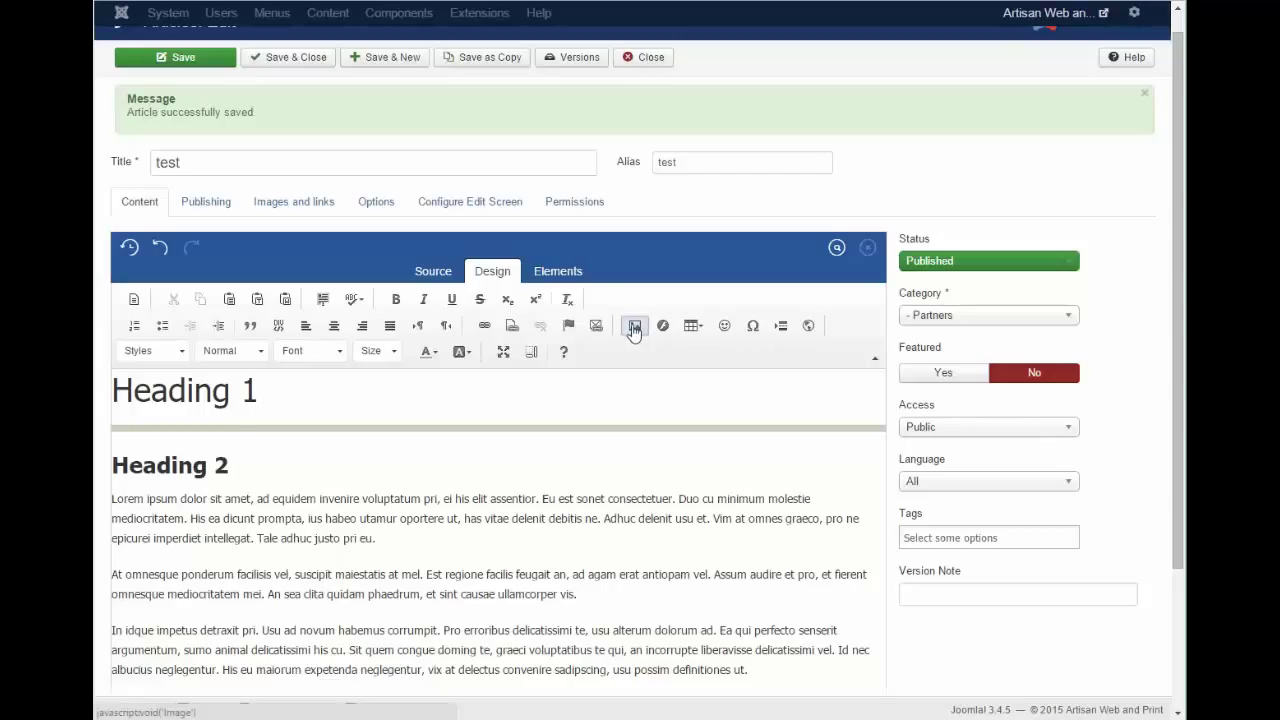
{"action": "mouse_move", "coordinate": [634, 326]}
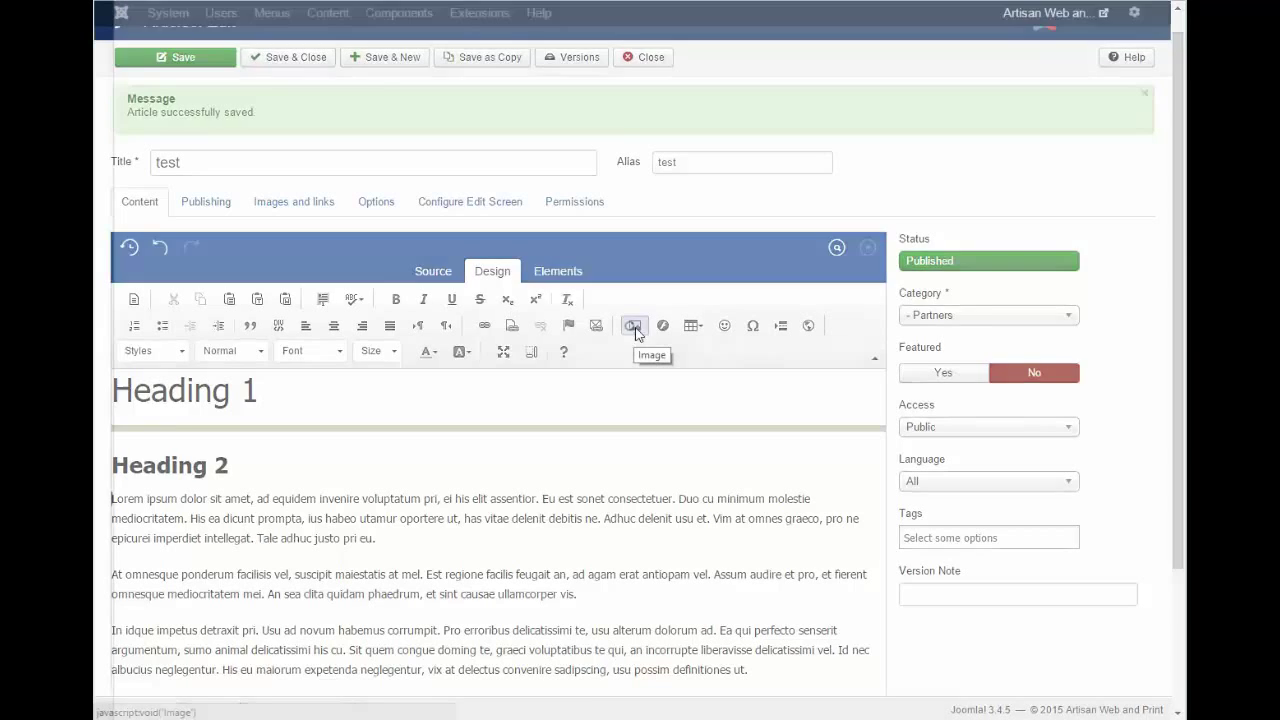
Step: Launch the Ark Media image browser from the article editor's Image button
{"action": "left_click", "coordinate": [633, 325]}
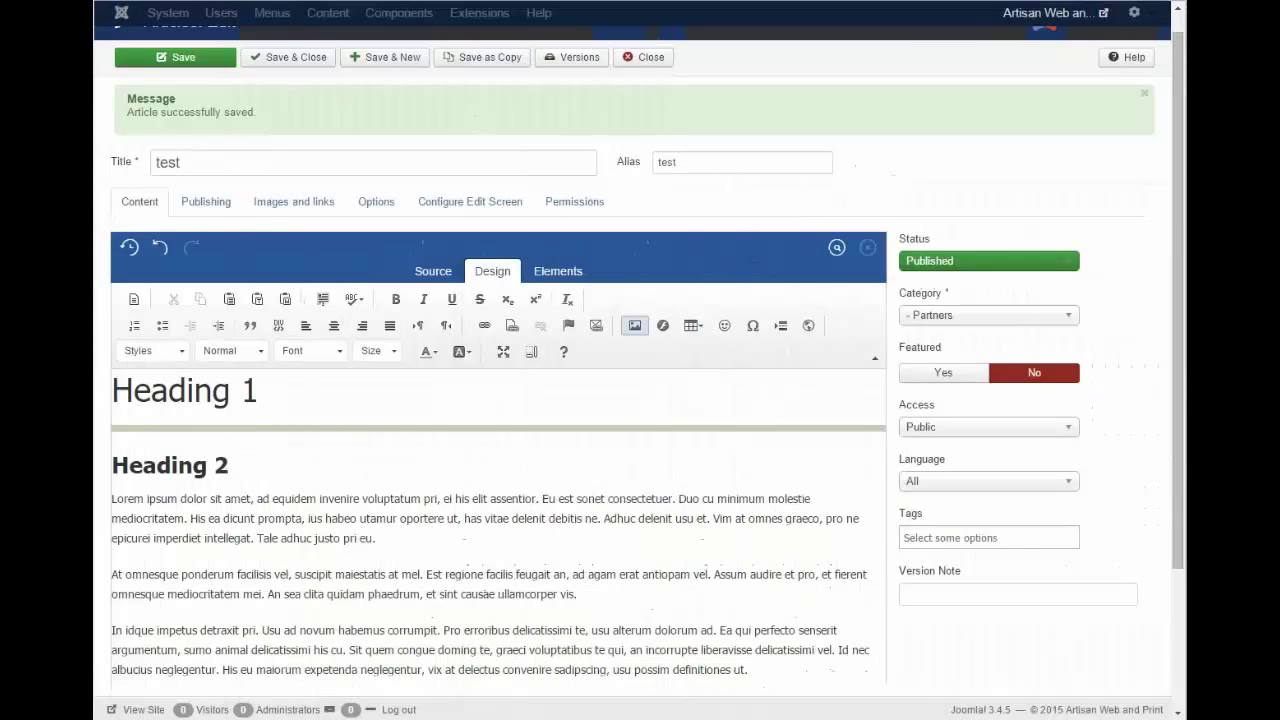
{"action": "left_click", "coordinate": [634, 325]}
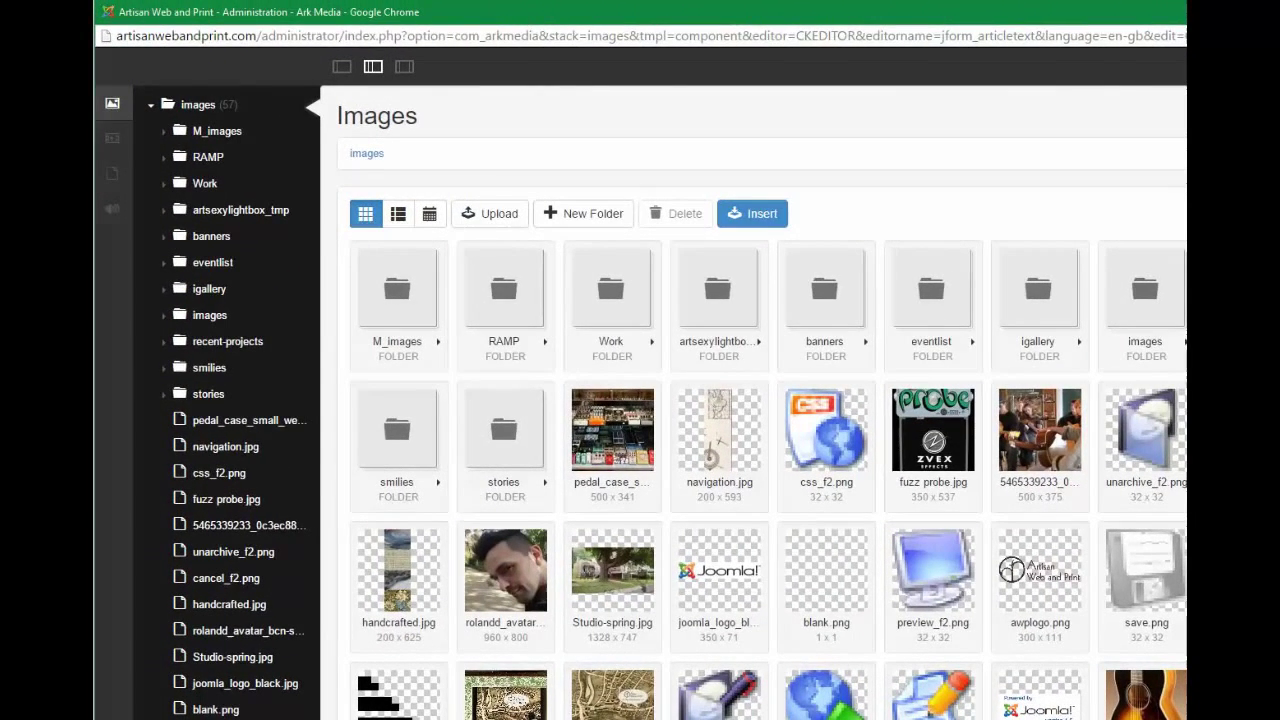
Step: Open the images subfolder holding the Santa Cruz, Gibson and Bourgeois guitar photos
{"action": "left_click", "coordinate": [1126, 12]}
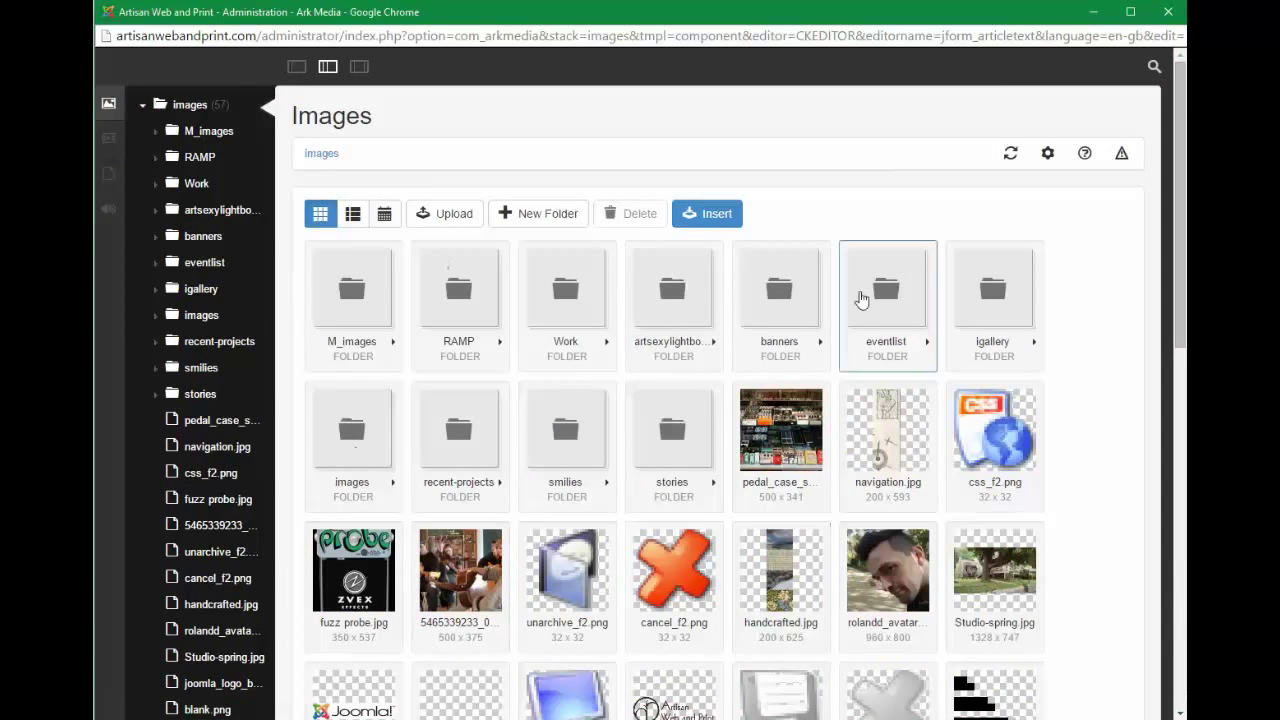
{"action": "mouse_move", "coordinate": [858, 227]}
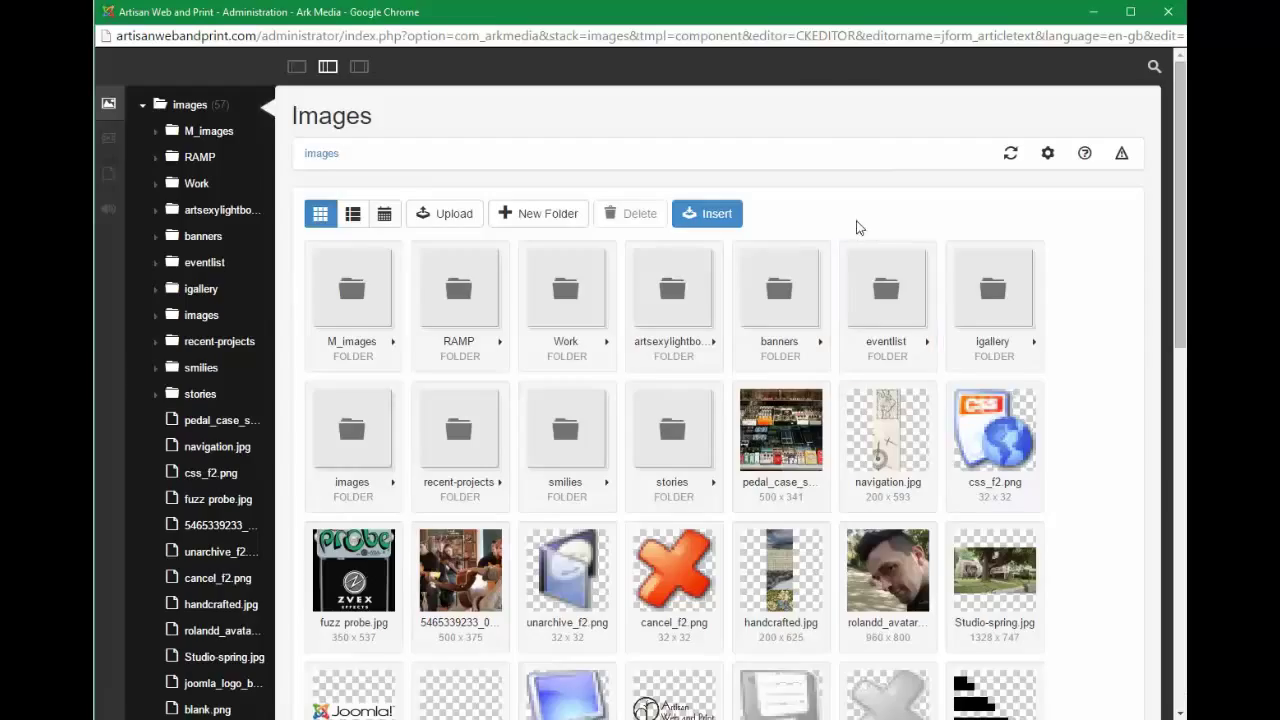
{"action": "mouse_move", "coordinate": [813, 222]}
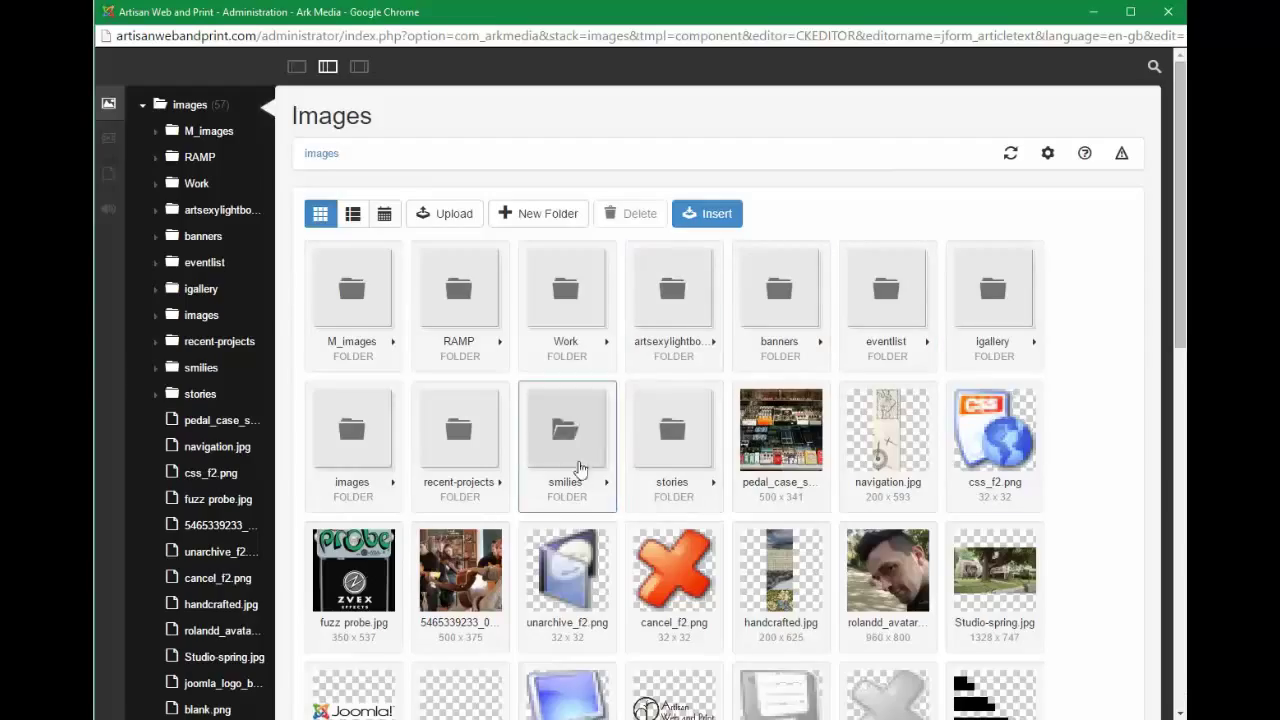
{"action": "left_click", "coordinate": [352, 430]}
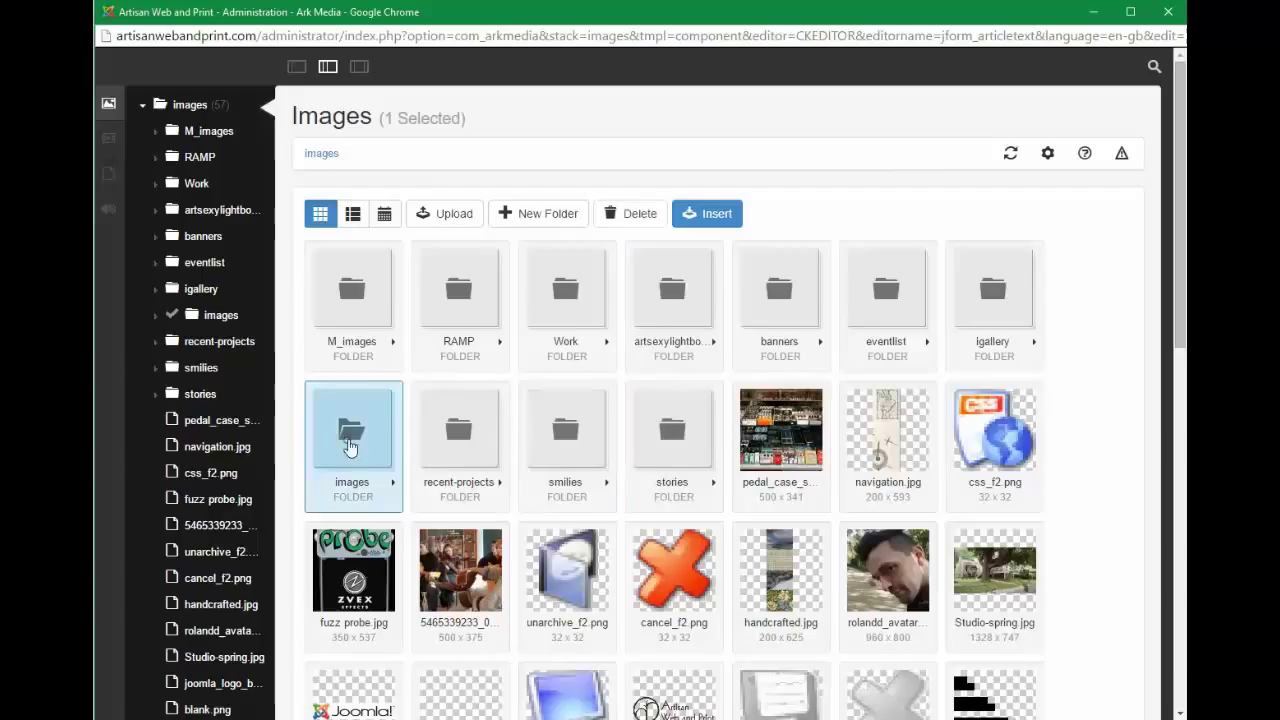
{"action": "double_click", "coordinate": [352, 430]}
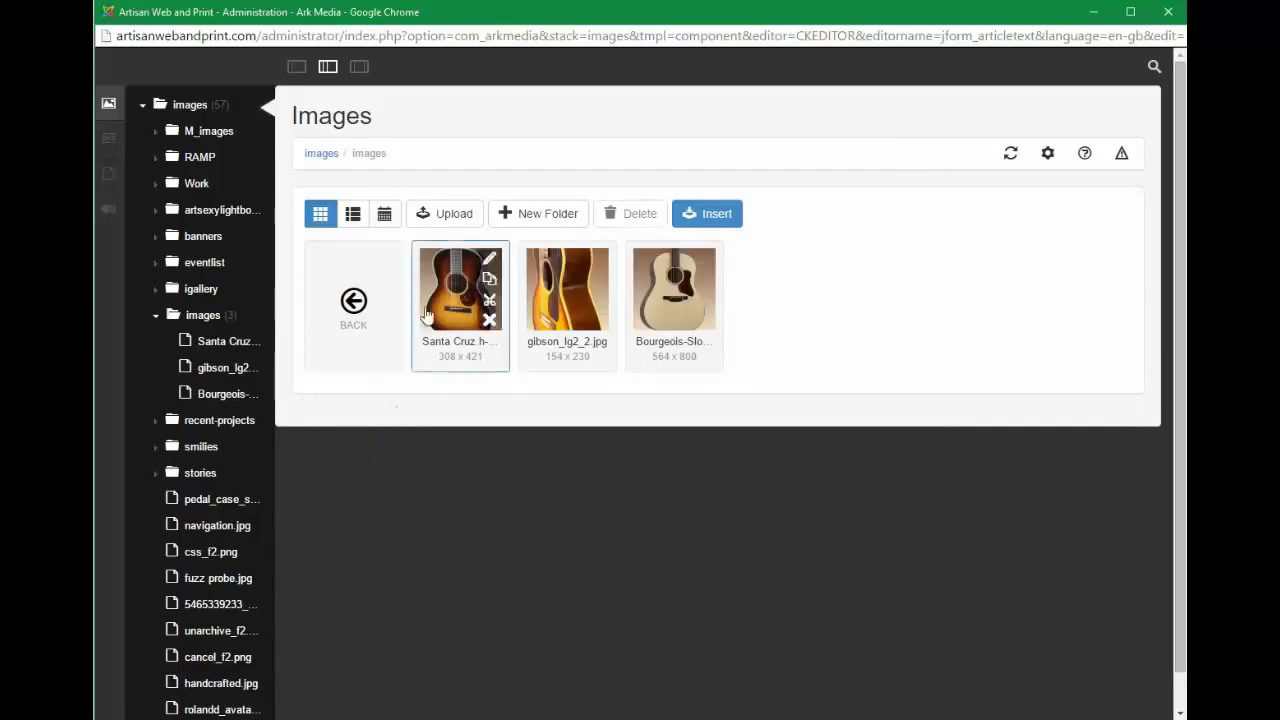
{"action": "mouse_move", "coordinate": [646, 297]}
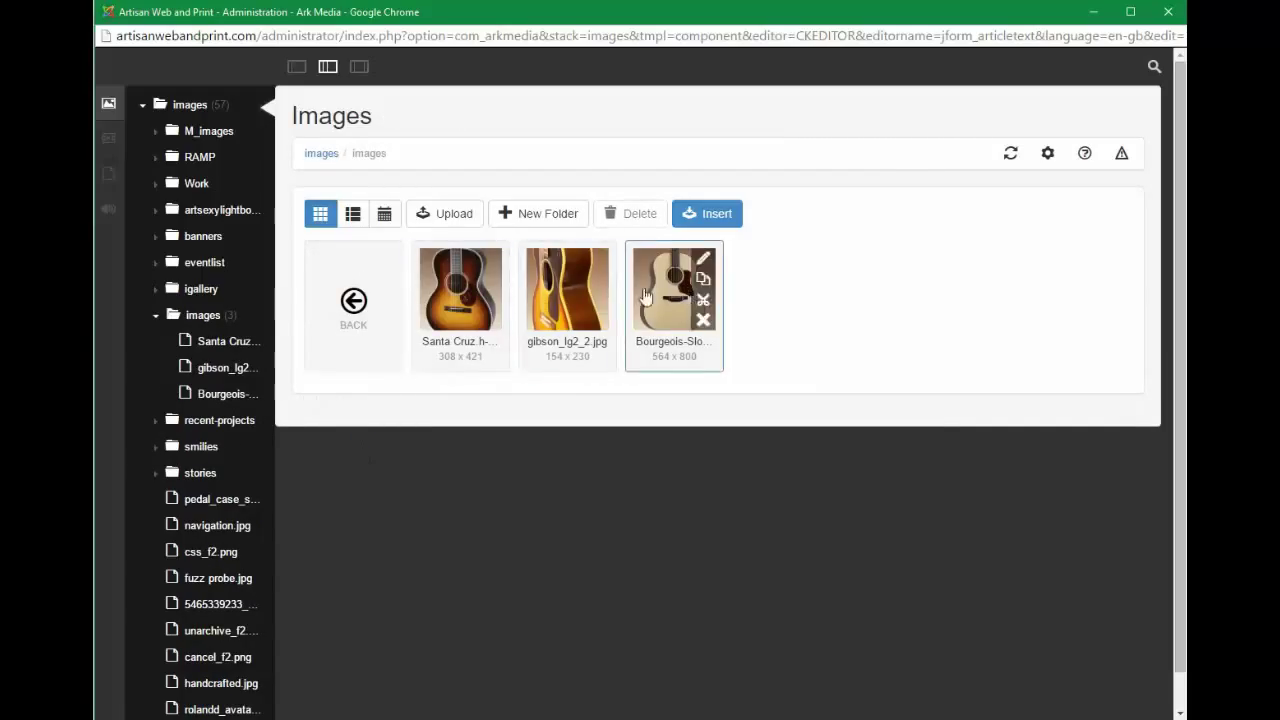
{"action": "mouse_move", "coordinate": [543, 218]}
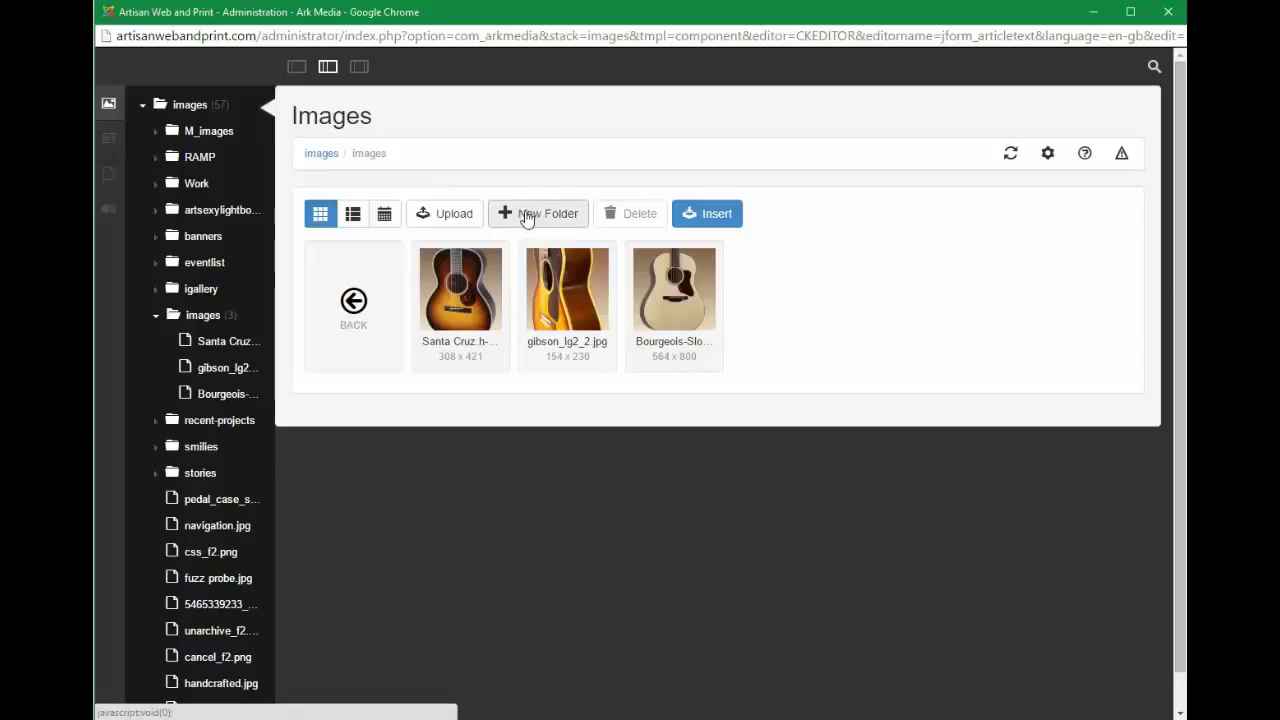
{"action": "mouse_move", "coordinate": [447, 218]}
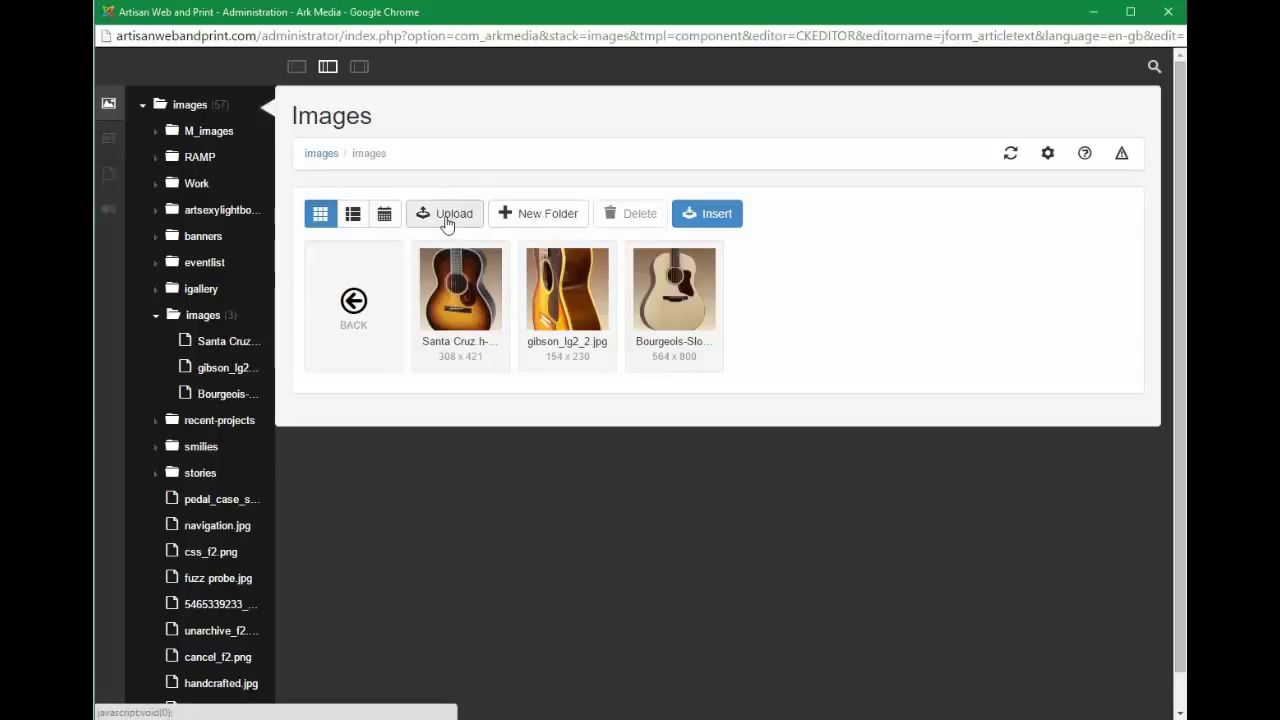
Step: Upload Bourgeois-Slope-D-Country-Boy-7209-H into the images subfolder
{"action": "left_click", "coordinate": [444, 213]}
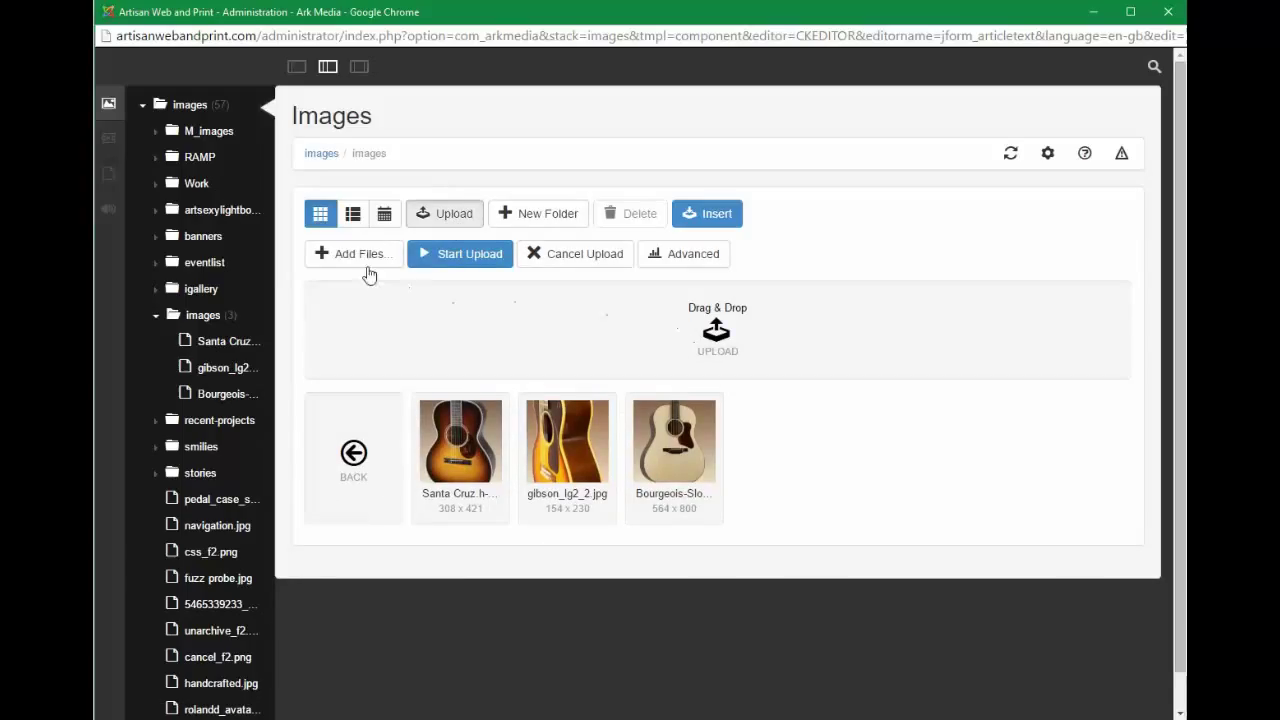
{"action": "mouse_move", "coordinate": [355, 258]}
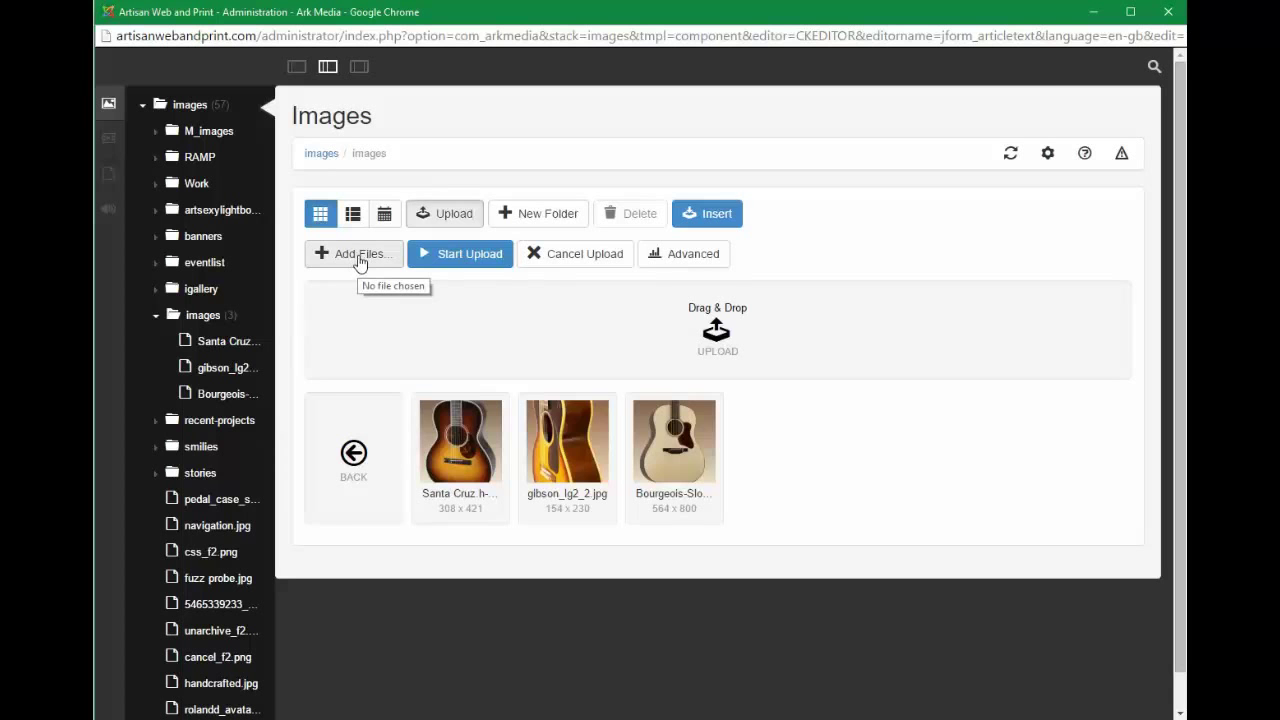
{"action": "left_click", "coordinate": [352, 253]}
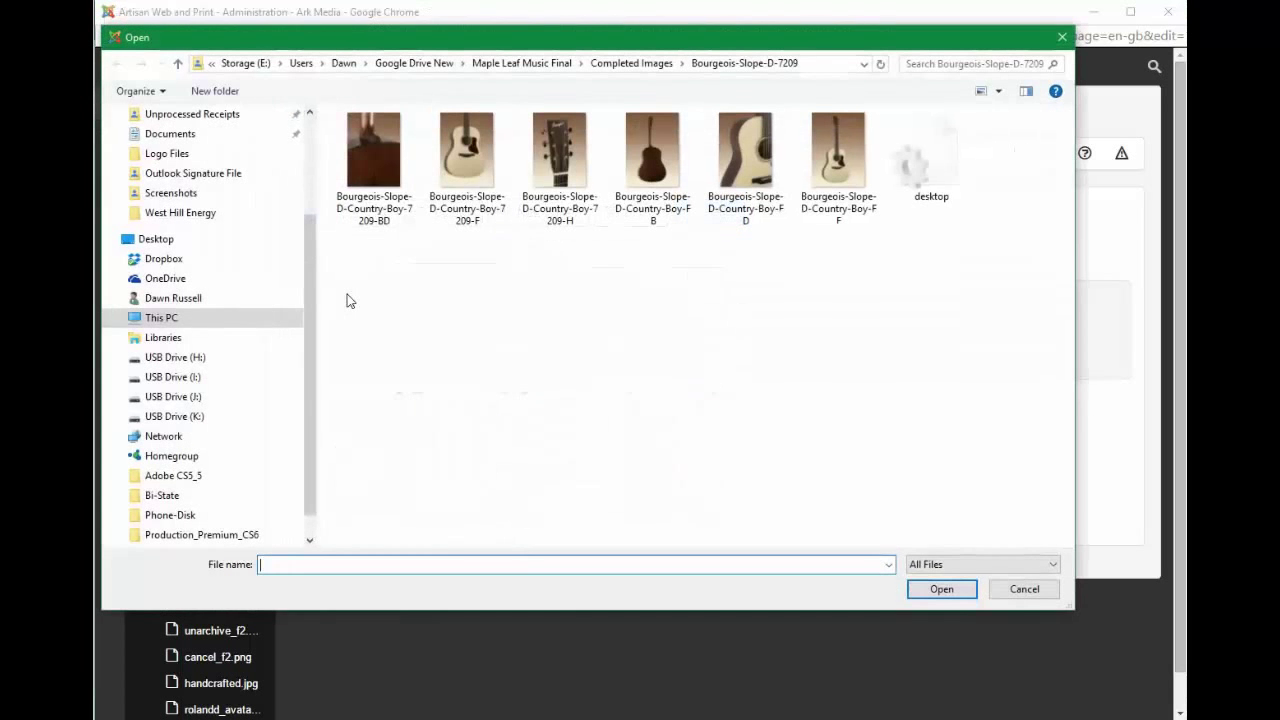
{"action": "left_click", "coordinate": [560, 152]}
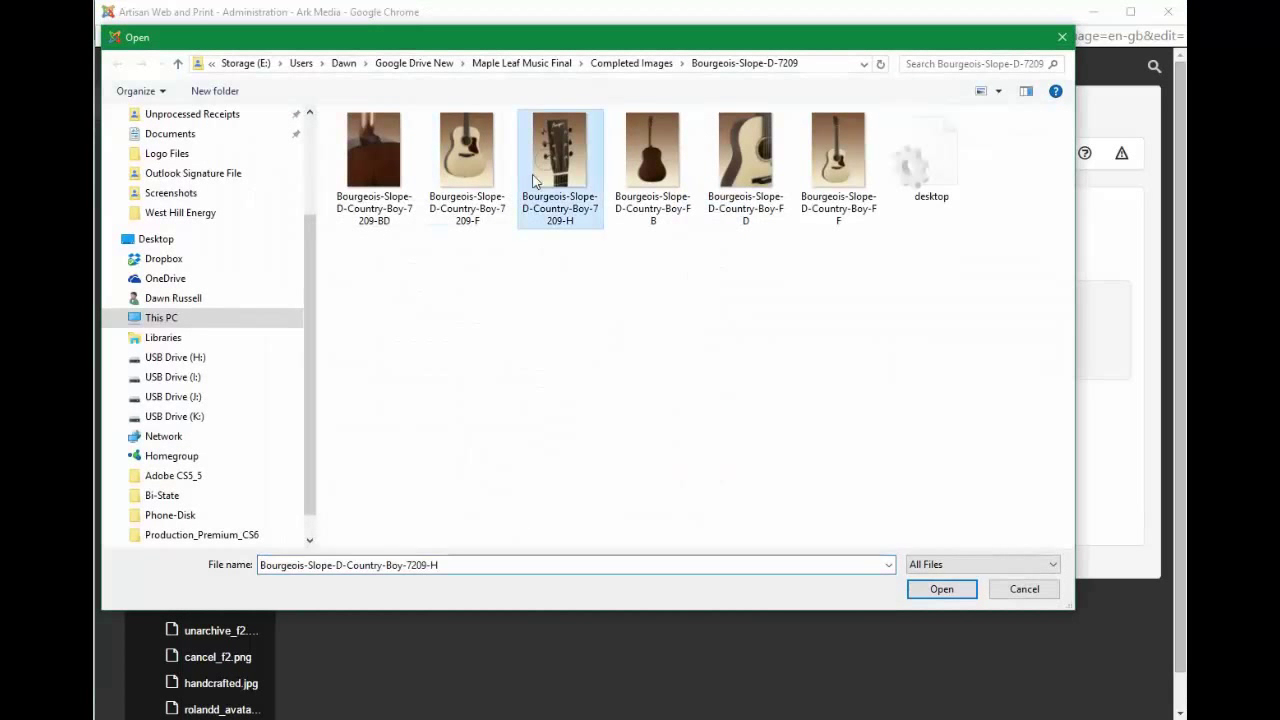
{"action": "left_click", "coordinate": [940, 588]}
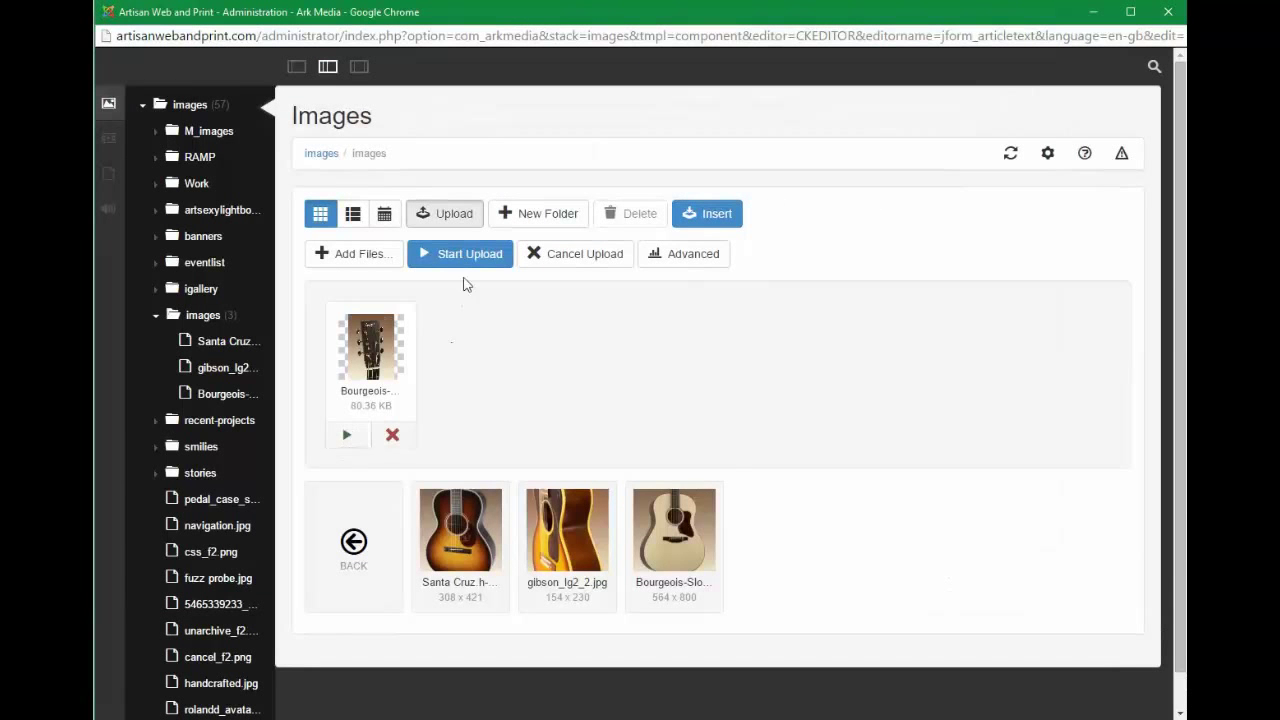
{"action": "left_click", "coordinate": [460, 253]}
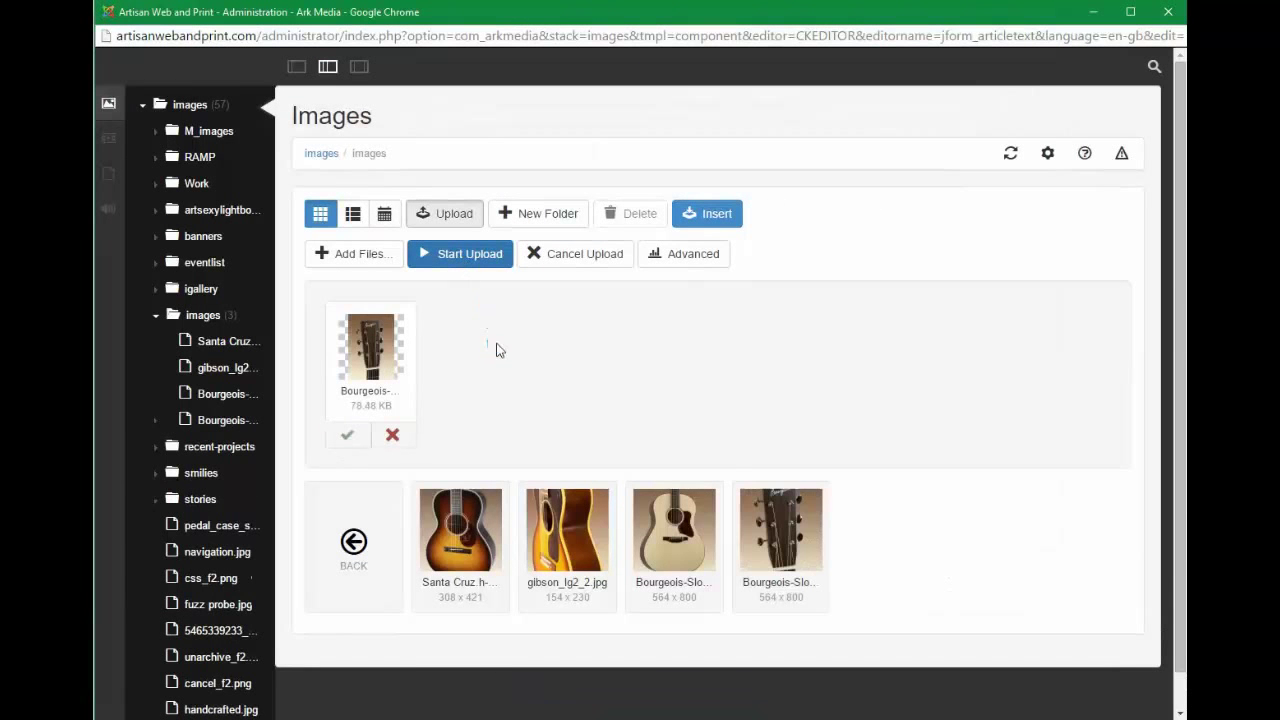
{"action": "mouse_move", "coordinate": [780, 545]}
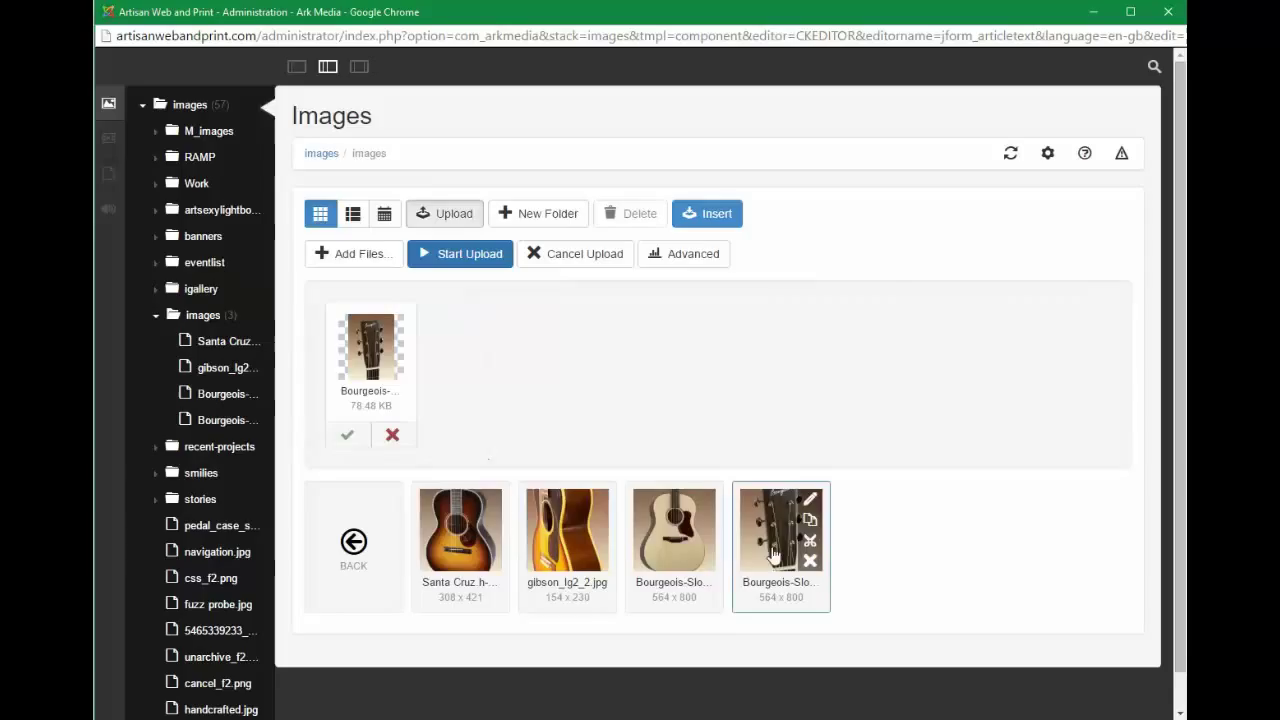
{"action": "mouse_move", "coordinate": [460, 530]}
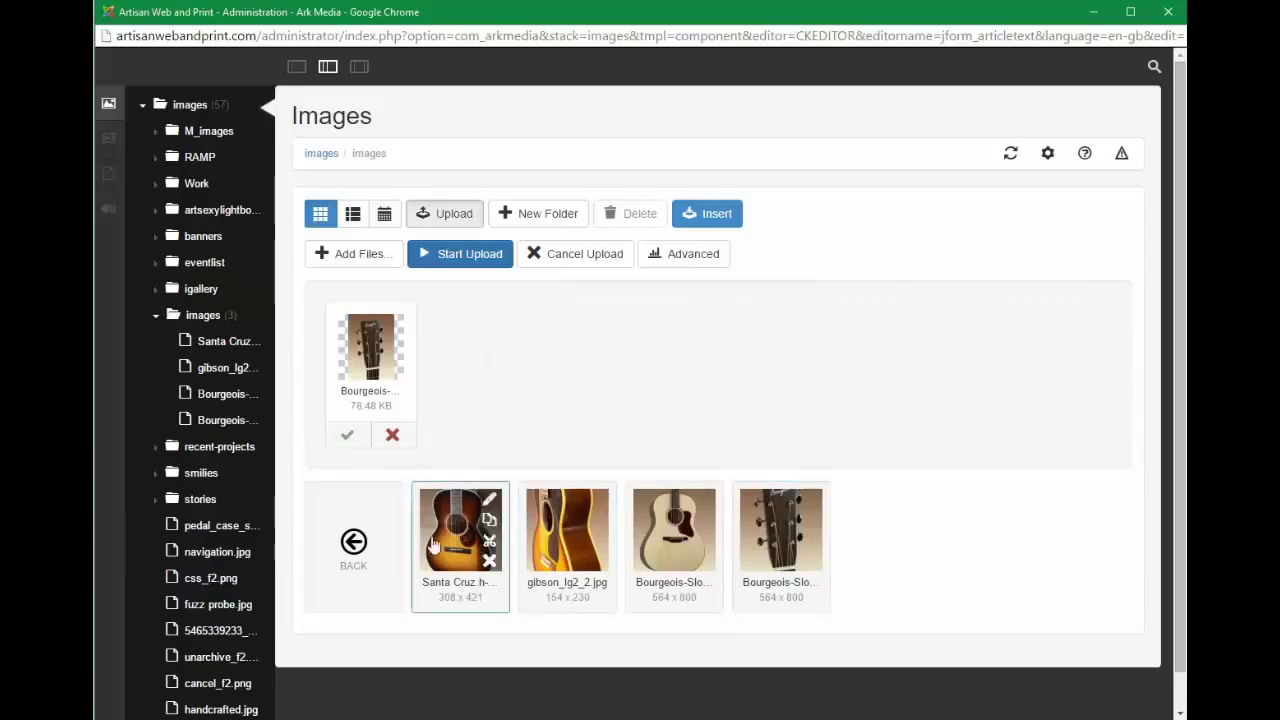
{"action": "mouse_move", "coordinate": [780, 530]}
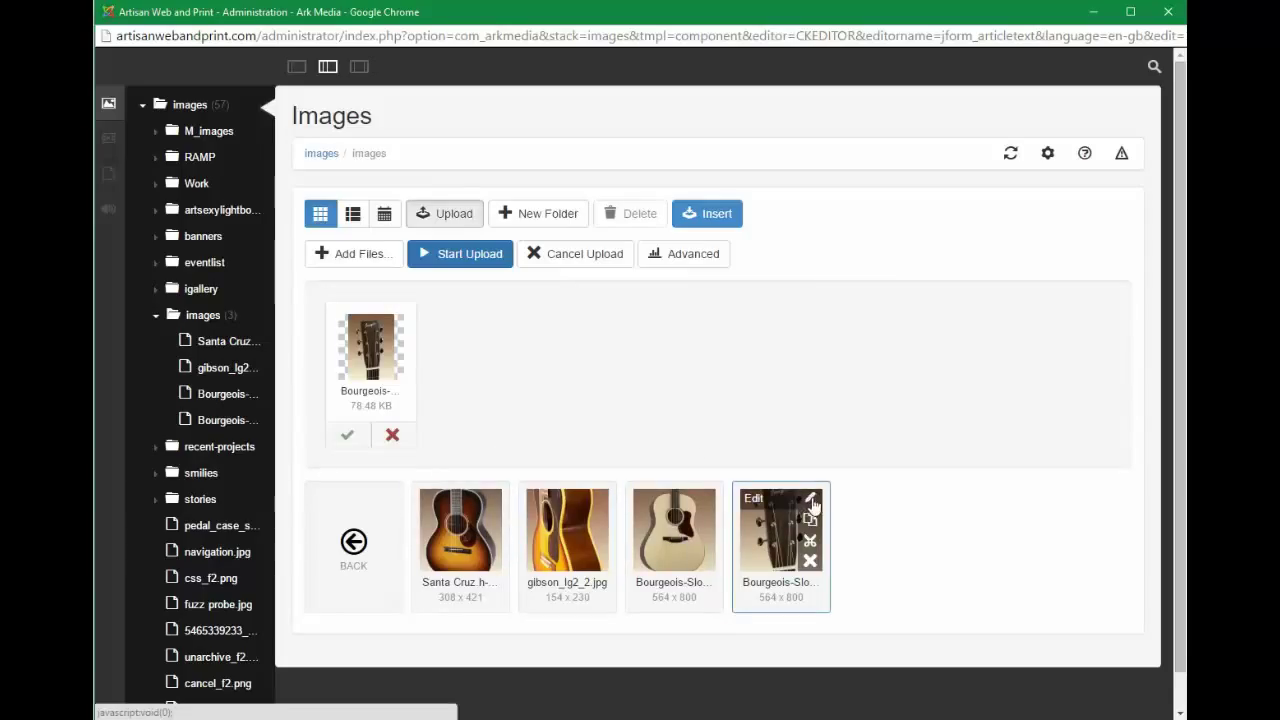
Step: Open the uploaded Bourgeois headstock photo in the image editor
{"action": "left_click", "coordinate": [780, 529]}
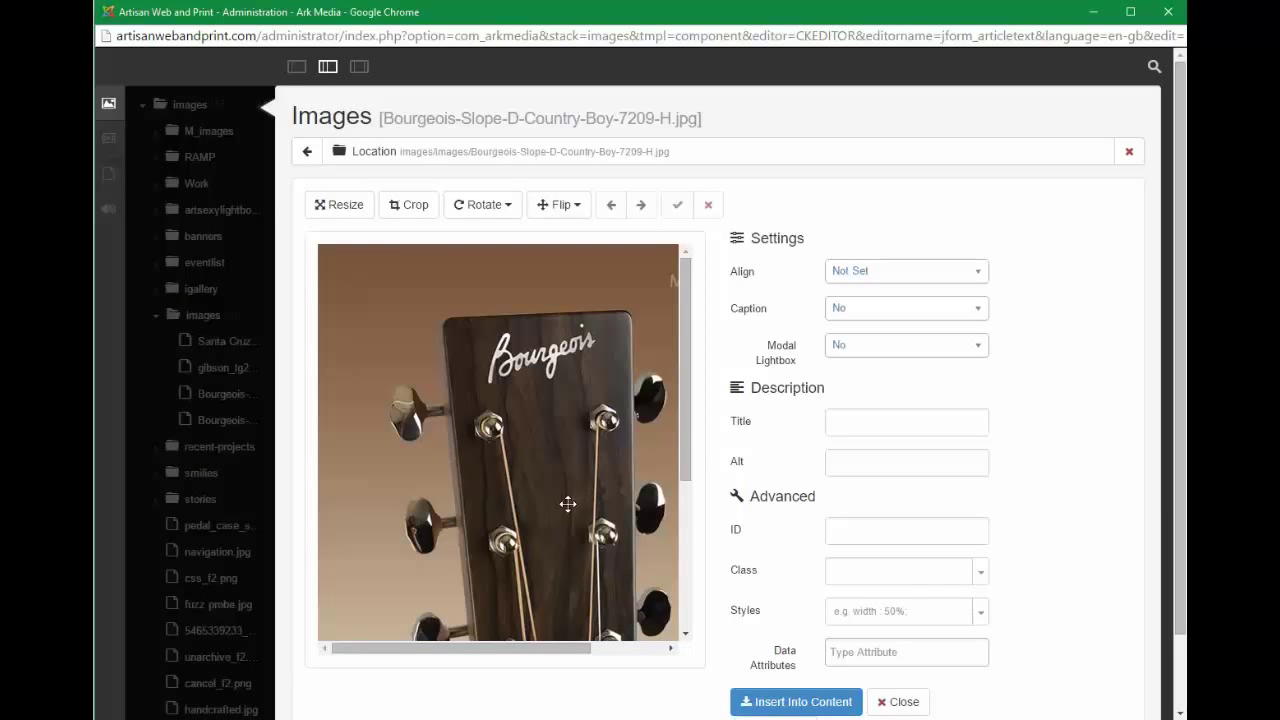
{"action": "scroll", "scroll_direction": "down", "scroll_amount": 3}
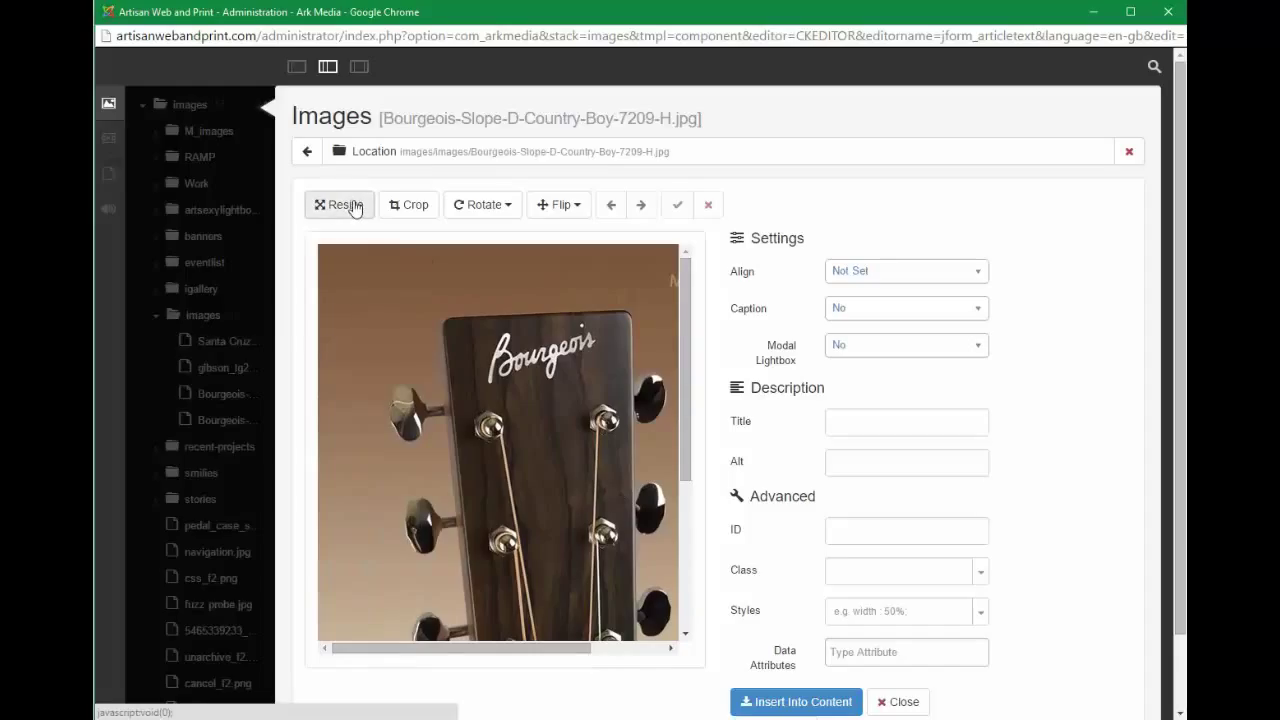
Step: Shrink the headstock photo from 423 × 600 to 211 × 300 pixels
{"action": "left_click", "coordinate": [338, 204]}
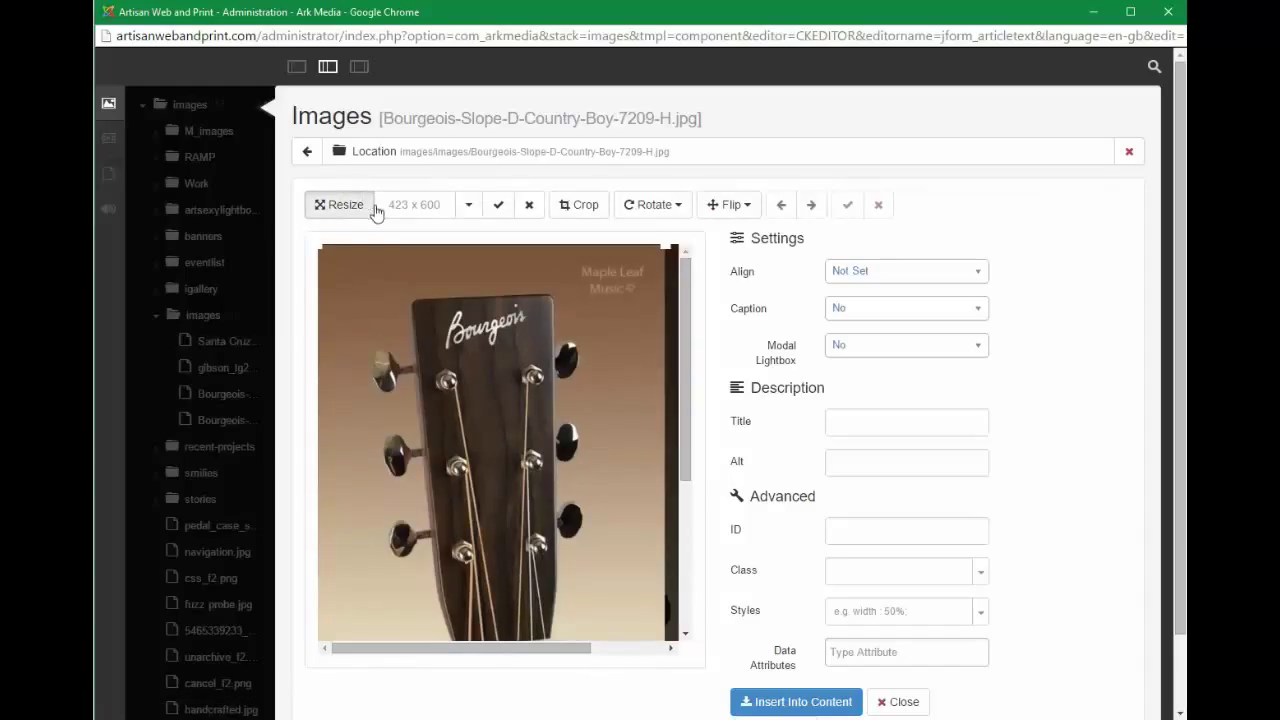
{"action": "left_click", "coordinate": [468, 205]}
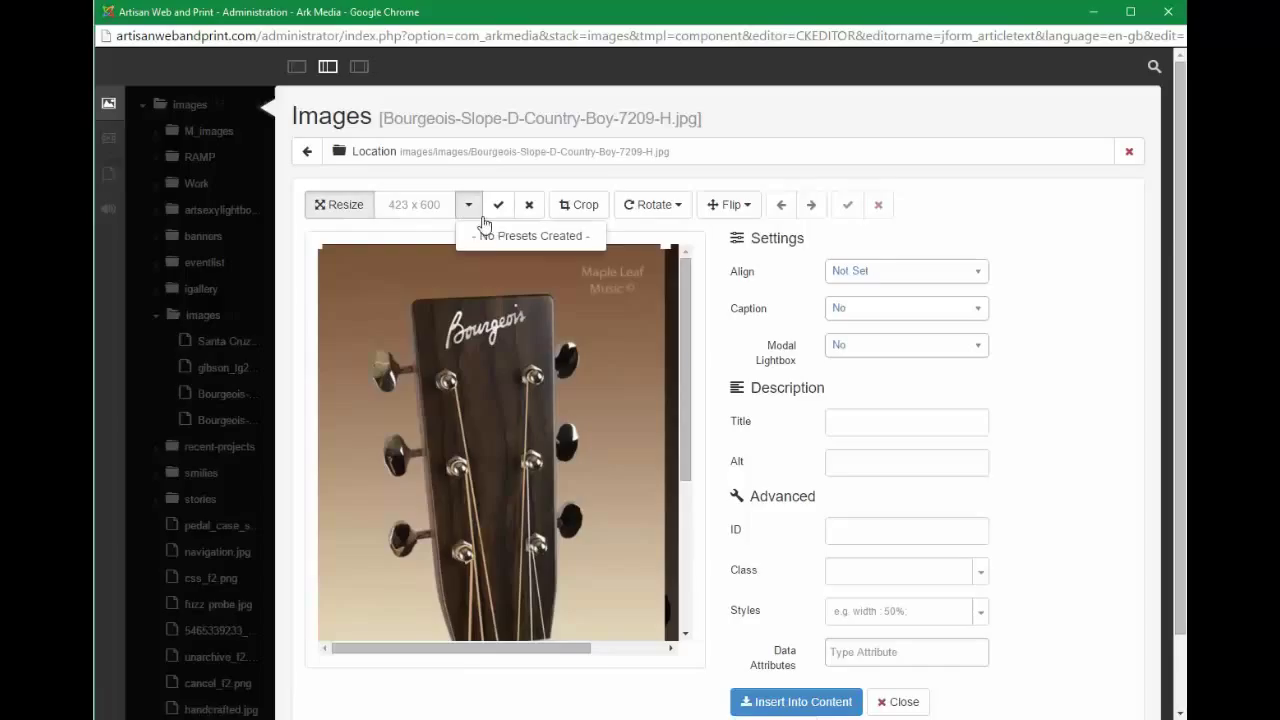
{"action": "mouse_move", "coordinate": [462, 190]}
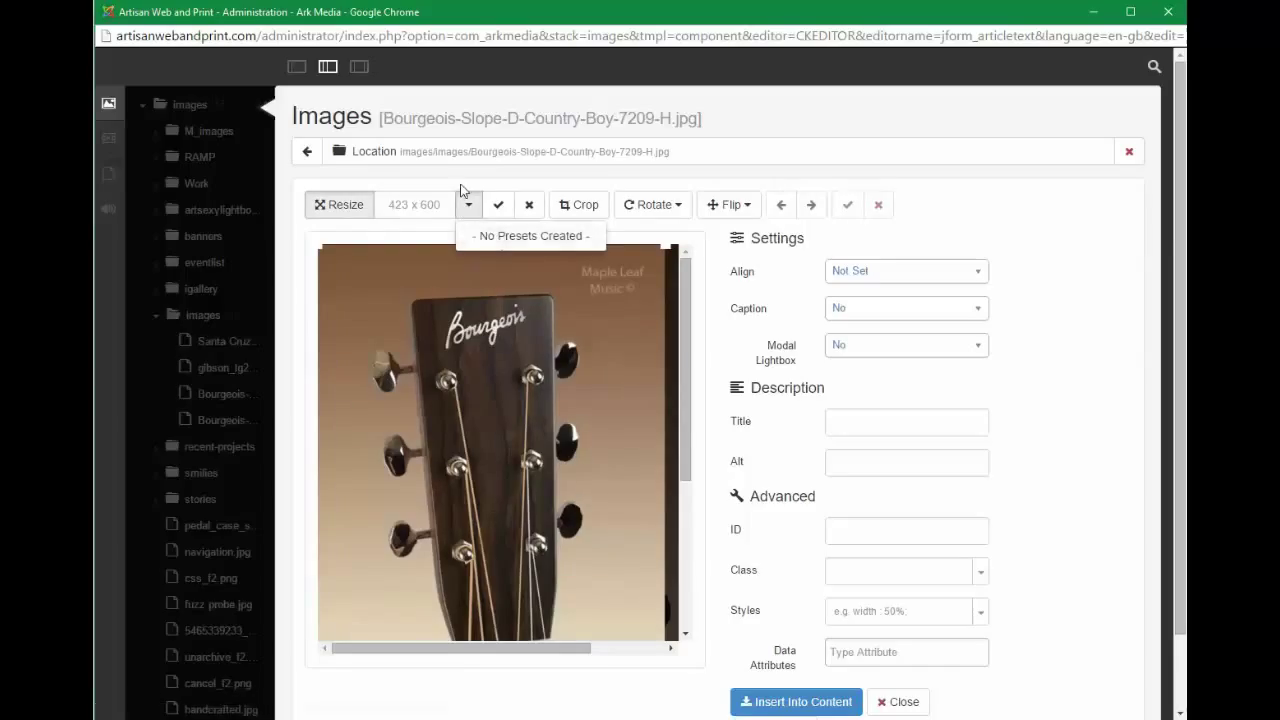
{"action": "mouse_move", "coordinate": [403, 210]}
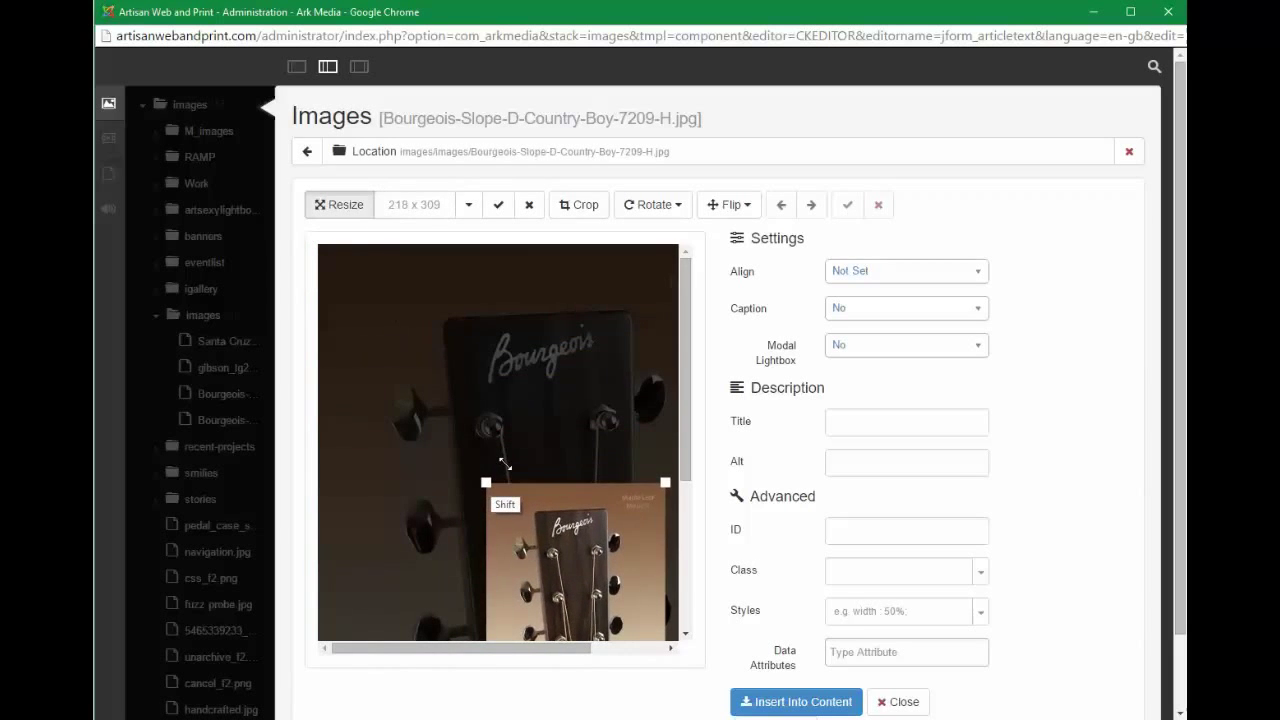
{"action": "left_click_drag", "start_coordinate": [485, 483], "coordinate": [487, 485]}
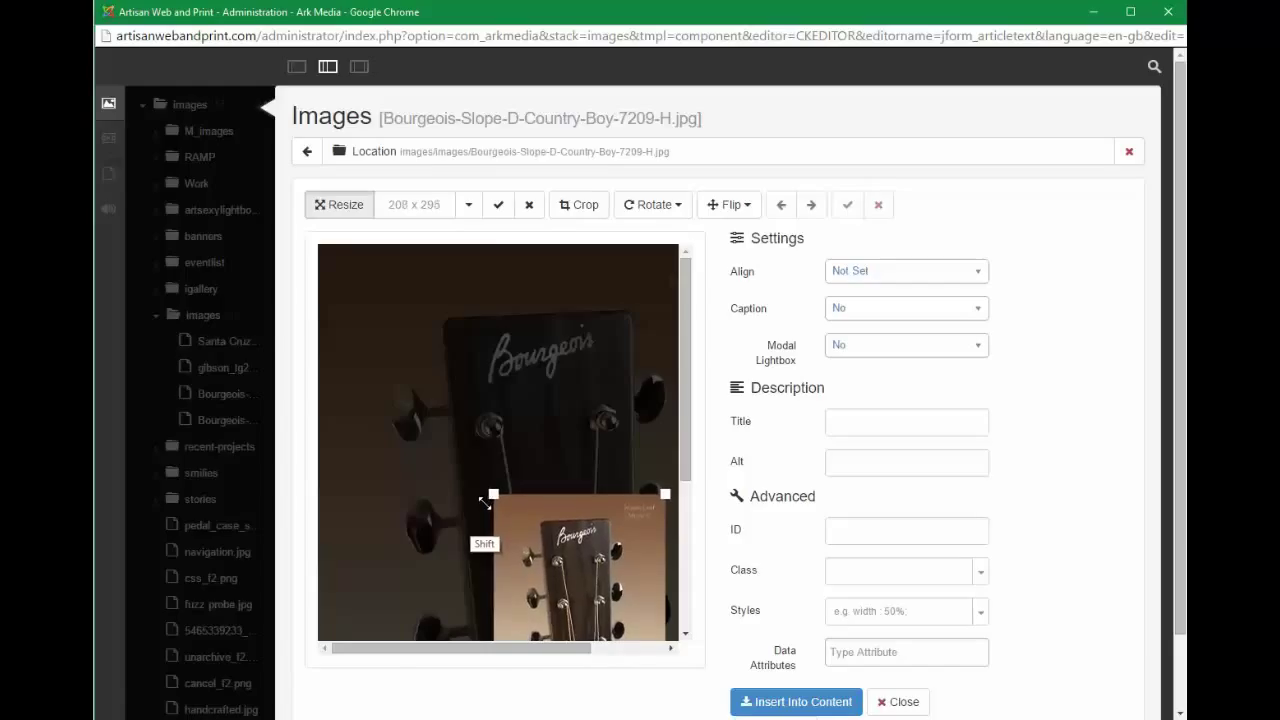
{"action": "left_click_drag", "start_coordinate": [493, 493], "coordinate": [493, 487]}
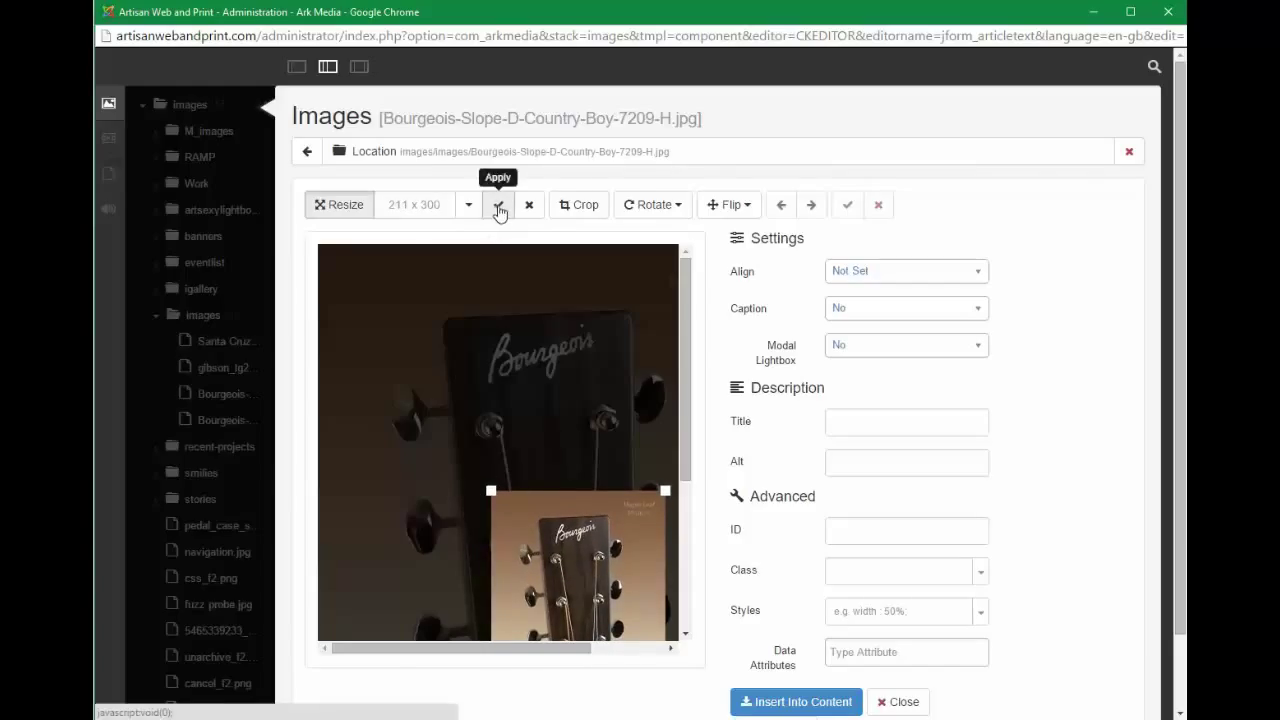
{"action": "left_click", "coordinate": [498, 205]}
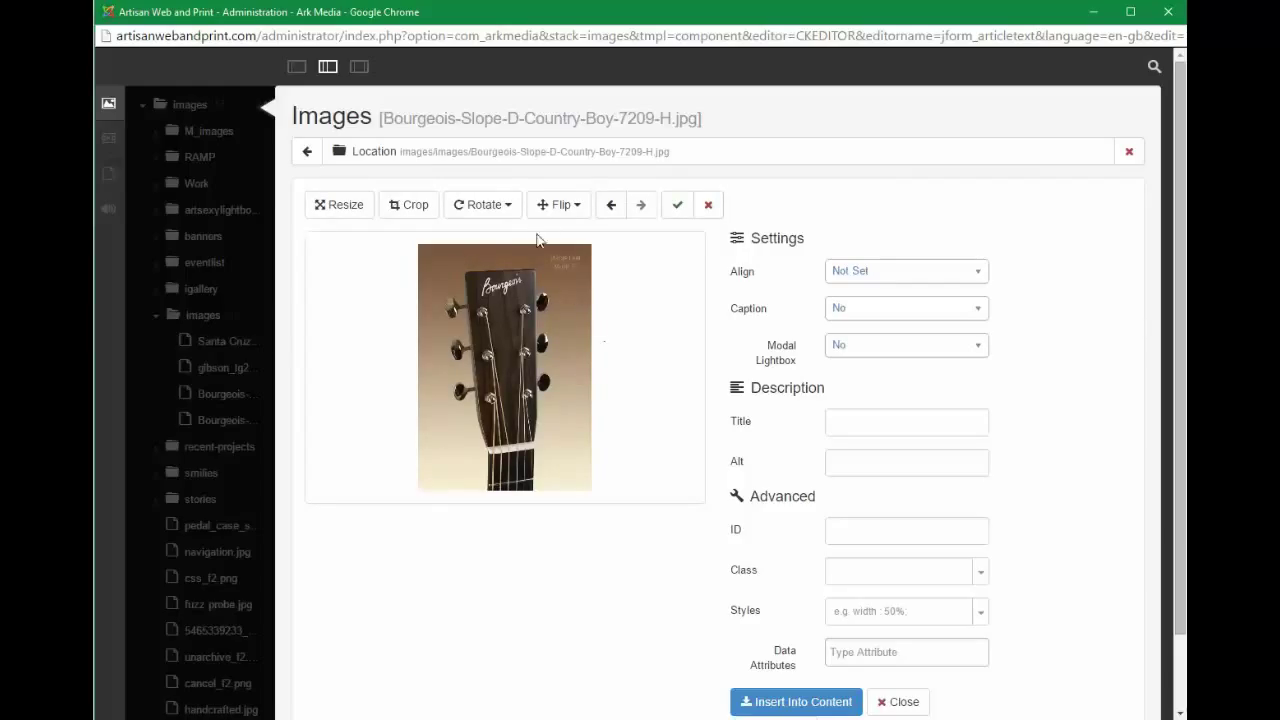
{"action": "left_click", "coordinate": [483, 204]}
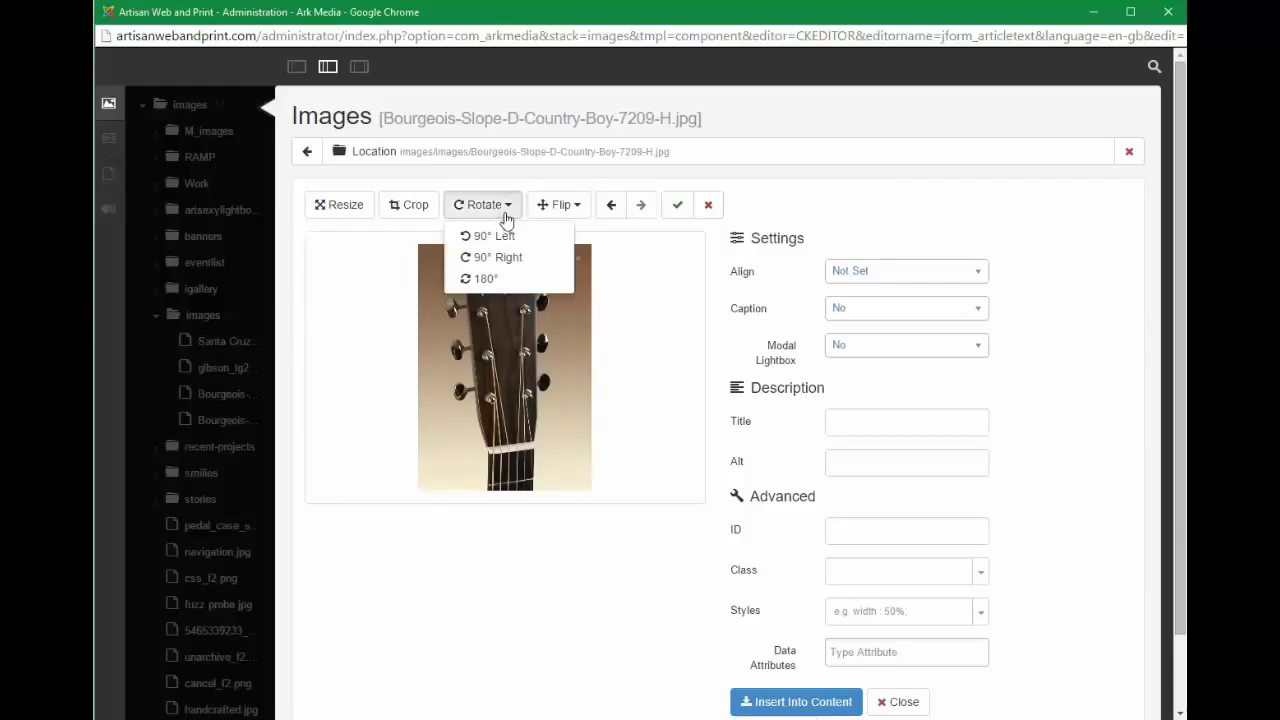
{"action": "left_click", "coordinate": [497, 257]}
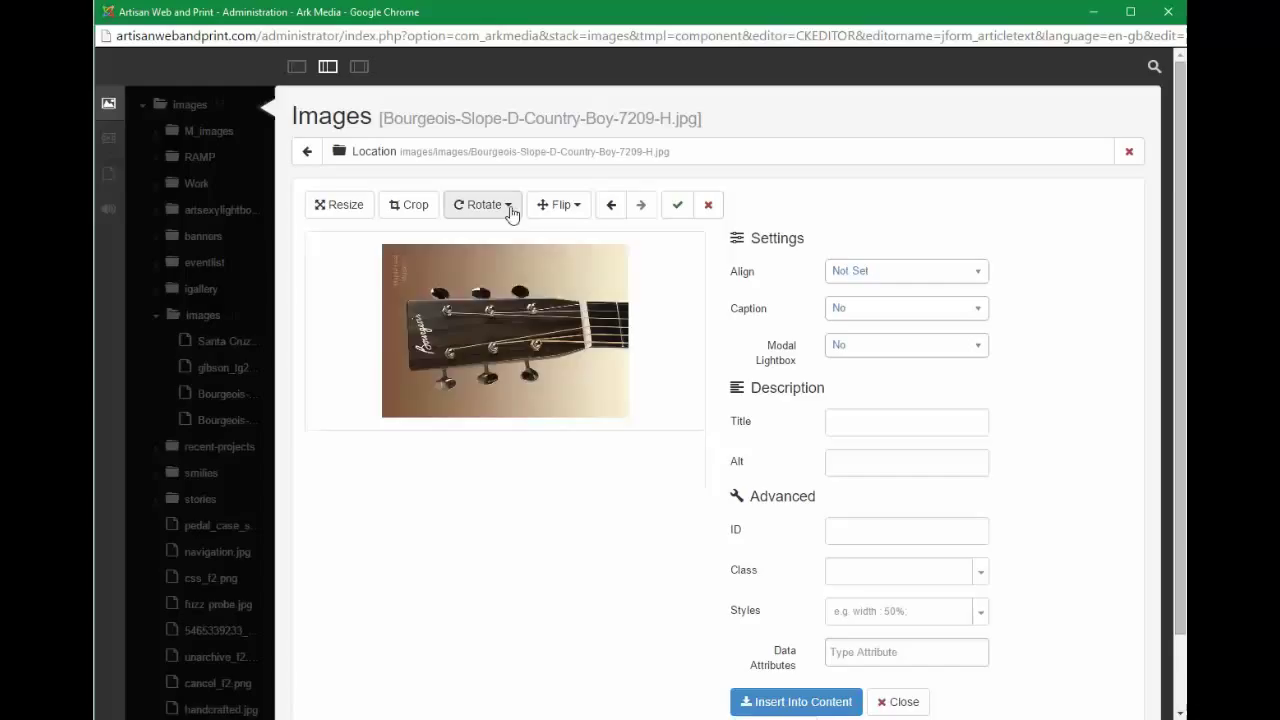
{"action": "left_click", "coordinate": [483, 204]}
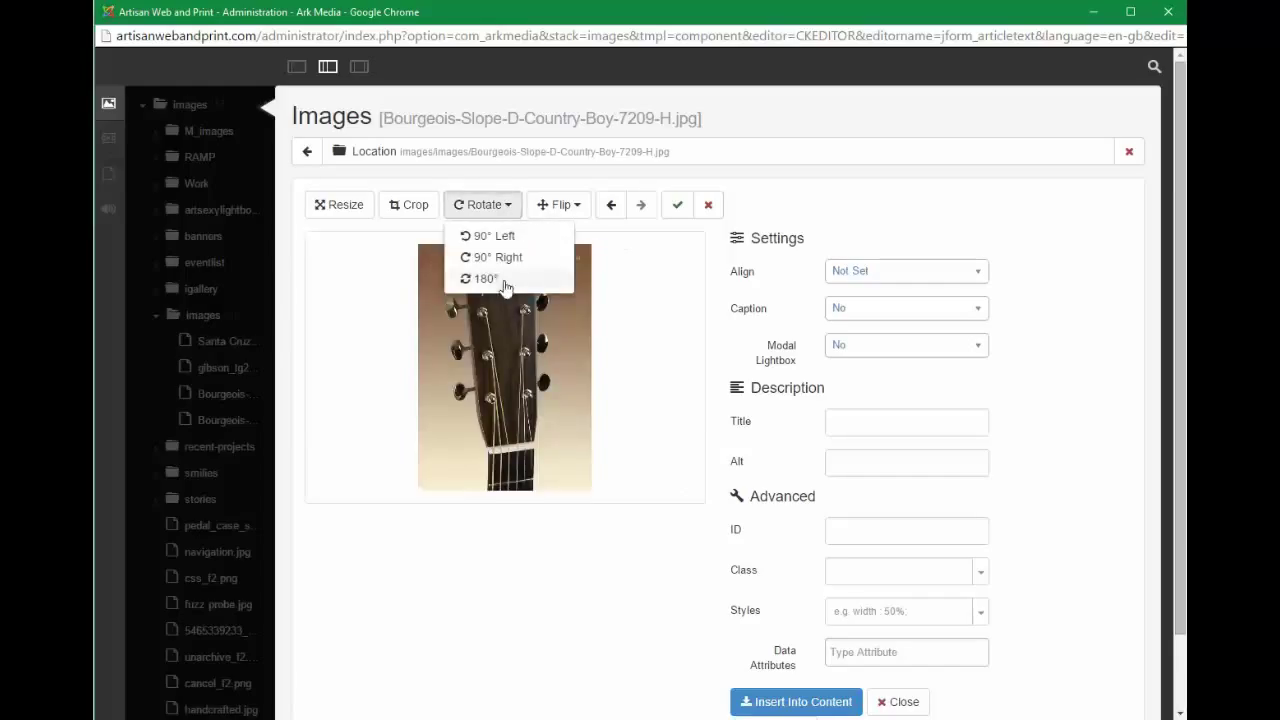
{"action": "left_click", "coordinate": [483, 278]}
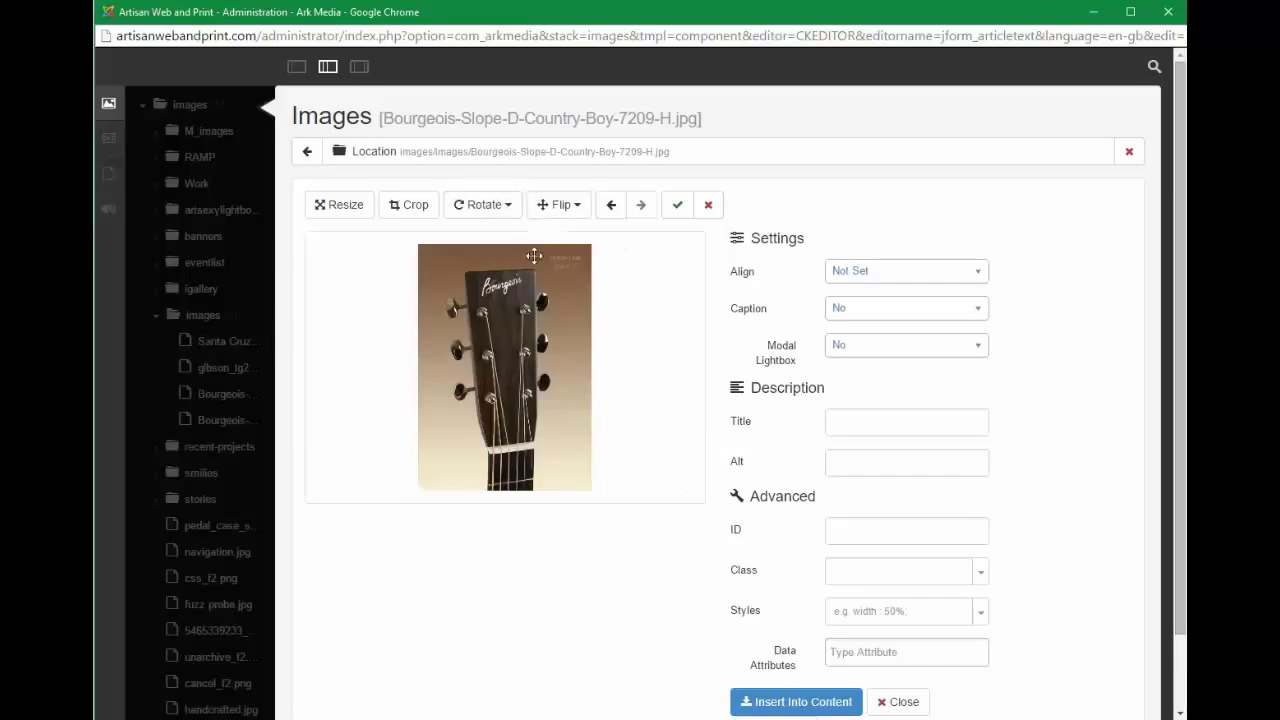
{"action": "left_click", "coordinate": [558, 204]}
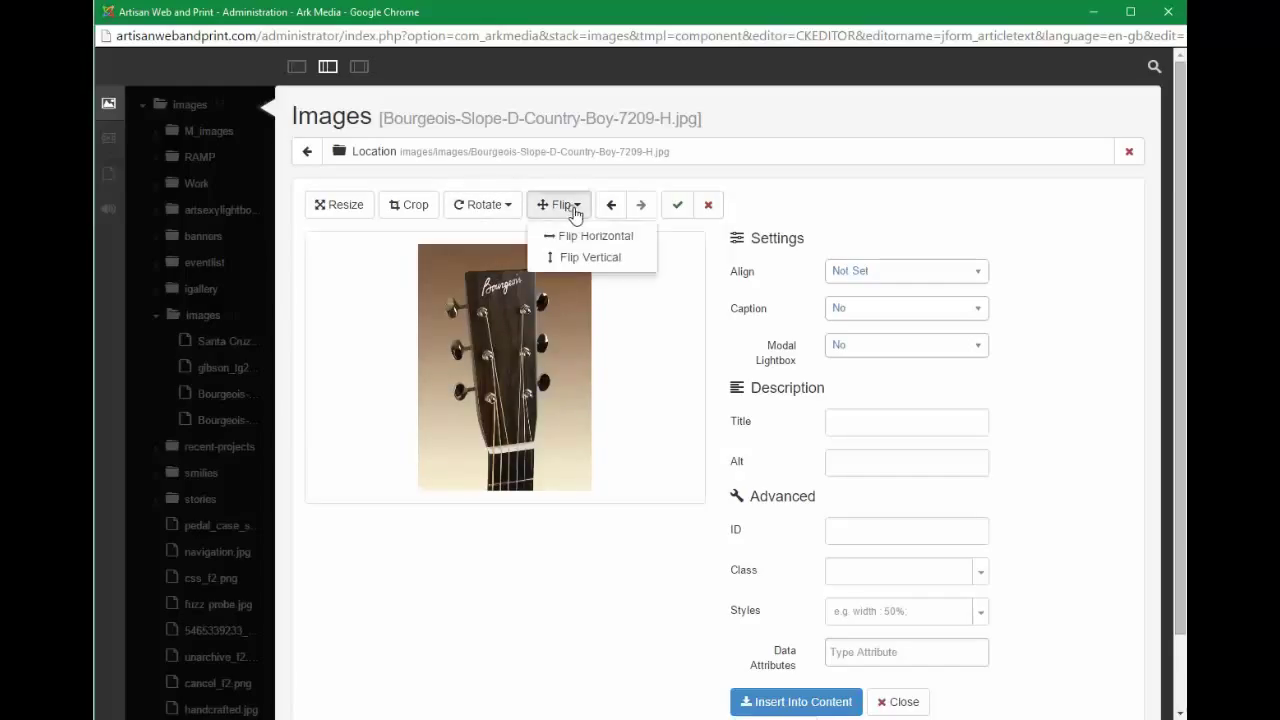
{"action": "left_click", "coordinate": [589, 257]}
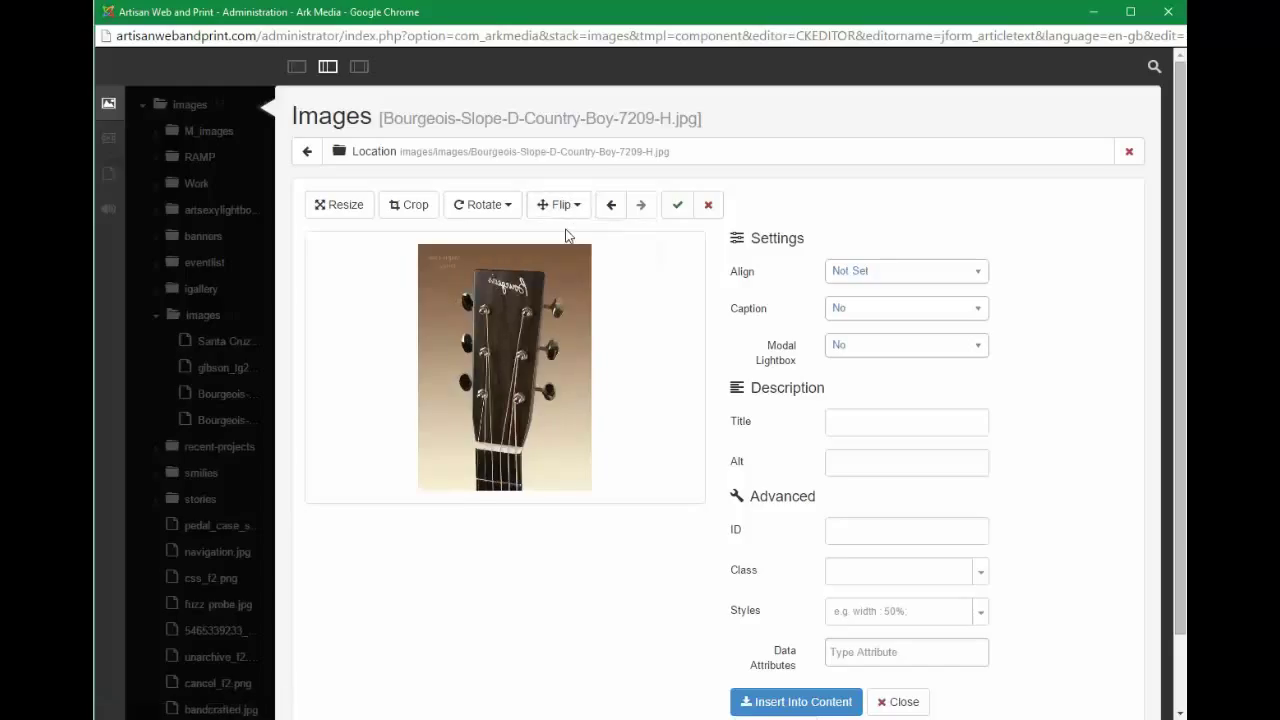
{"action": "left_click", "coordinate": [558, 205]}
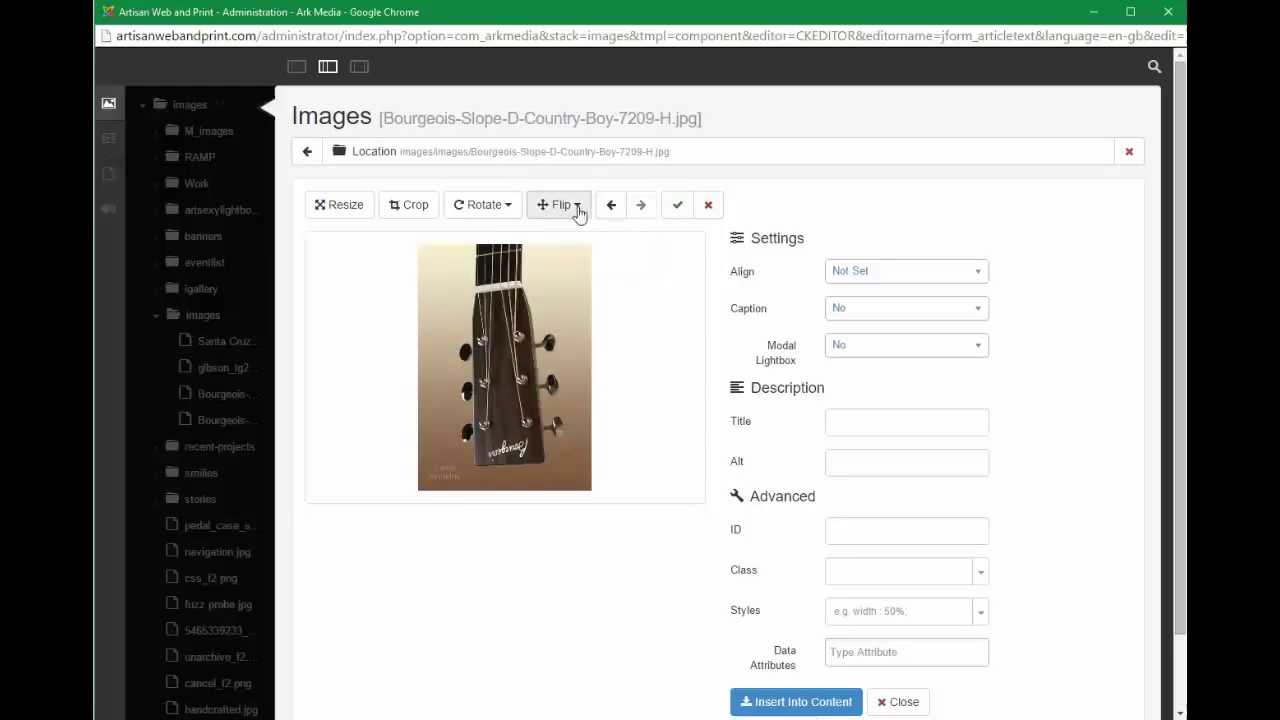
{"action": "left_click", "coordinate": [559, 204]}
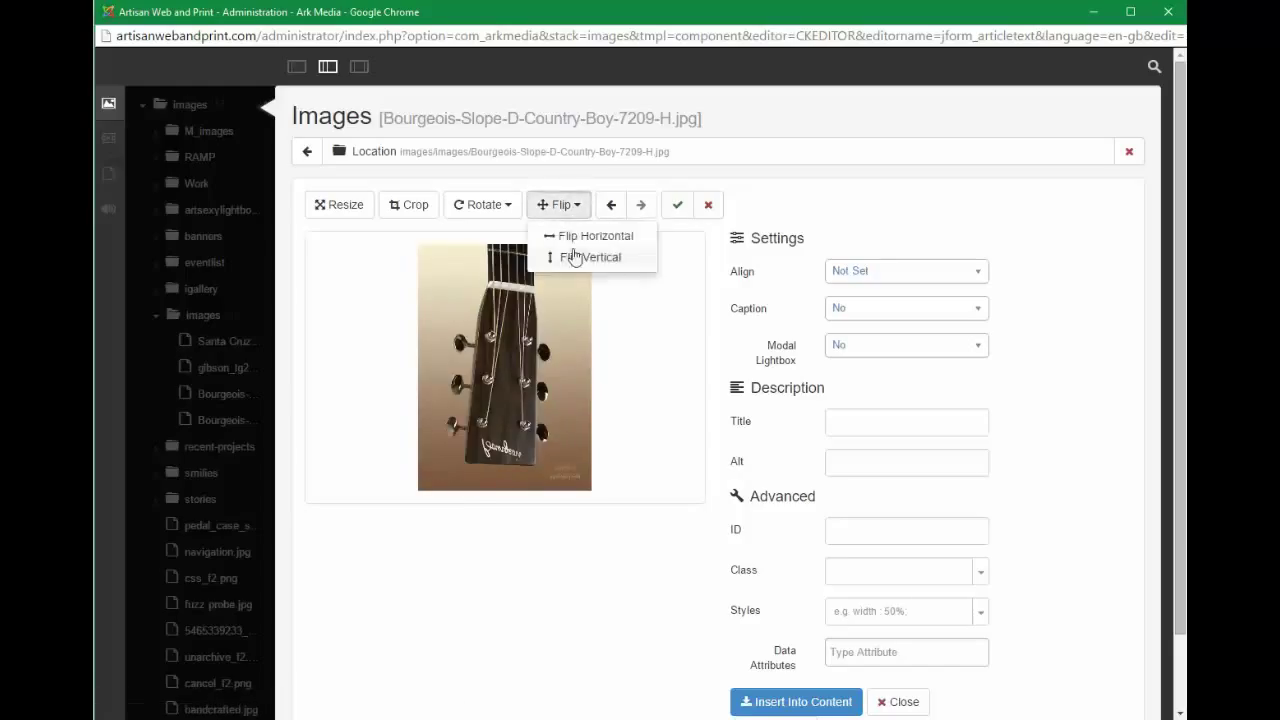
{"action": "left_click", "coordinate": [590, 257]}
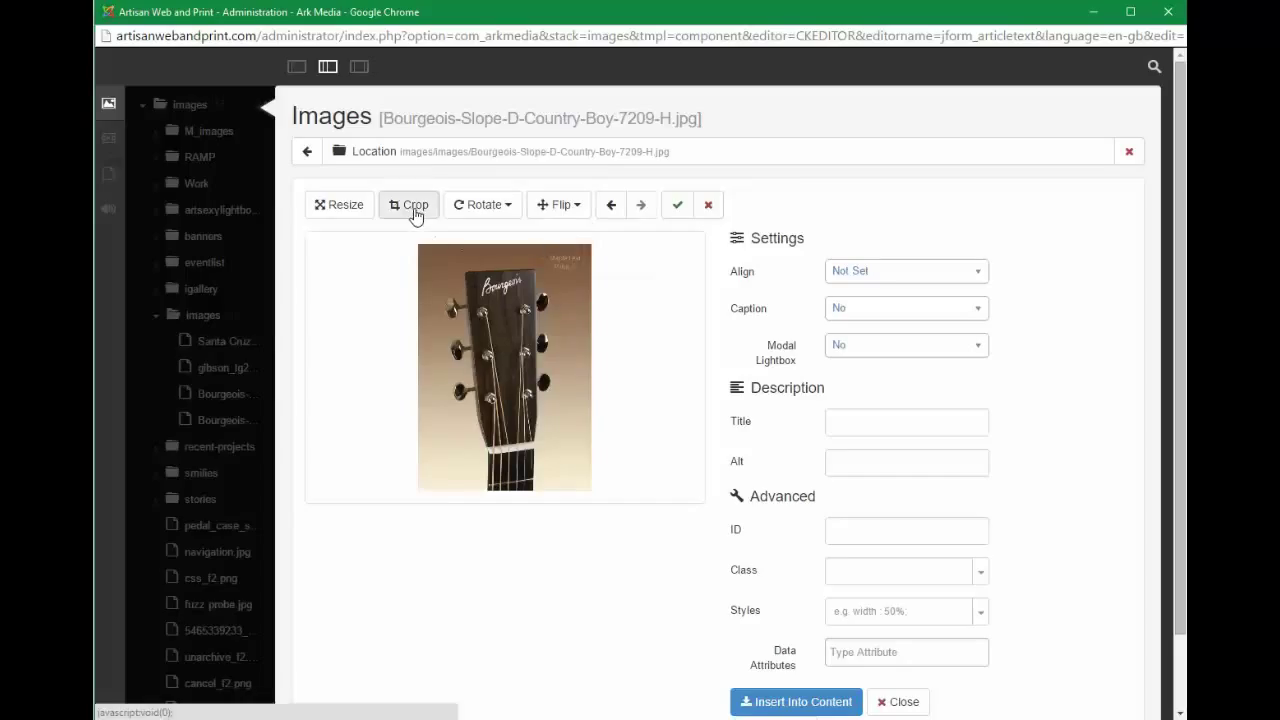
Step: Open the crop tool and enter a width: 250px style for the image
{"action": "left_click", "coordinate": [409, 204]}
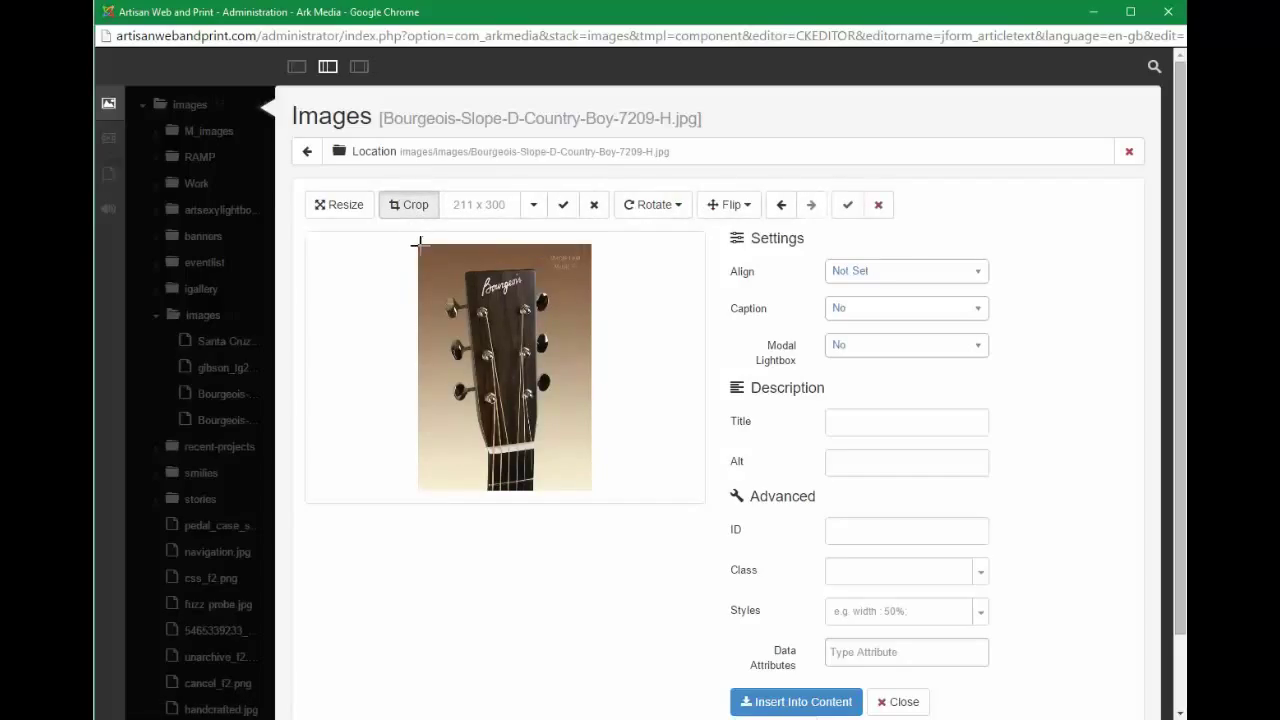
{"action": "mouse_move", "coordinate": [625, 277]}
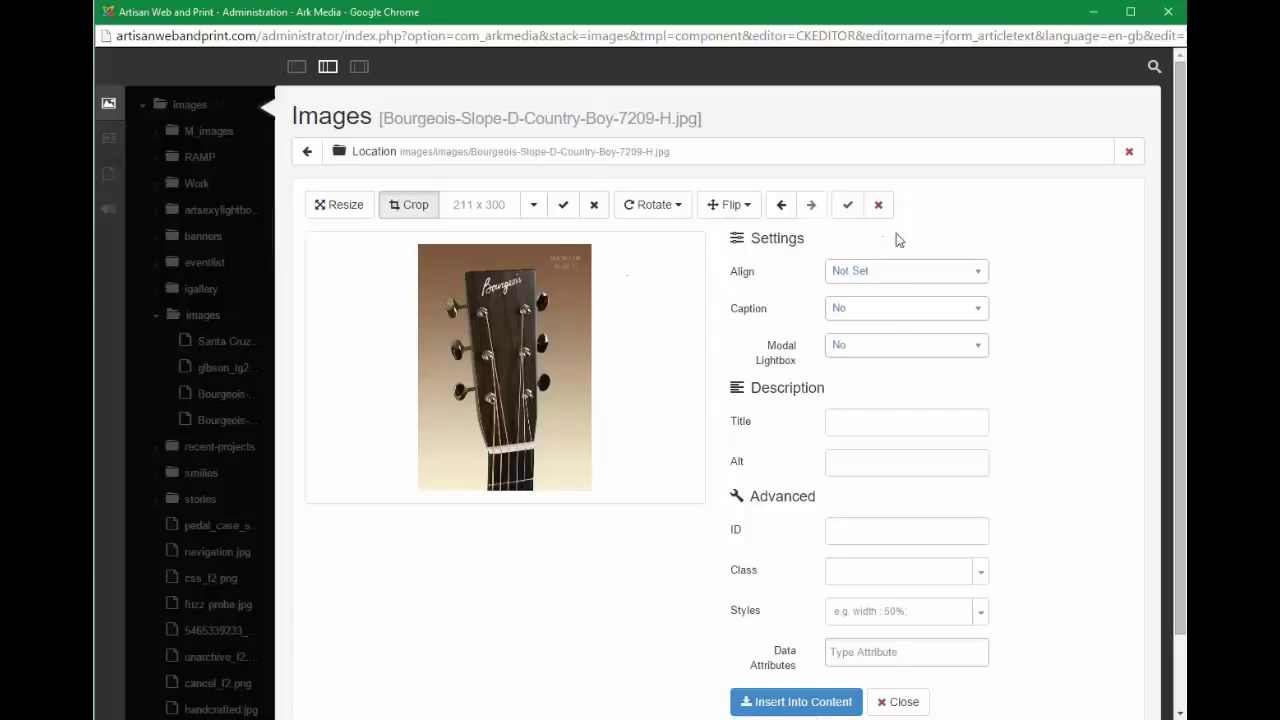
{"action": "mouse_move", "coordinate": [862, 348]}
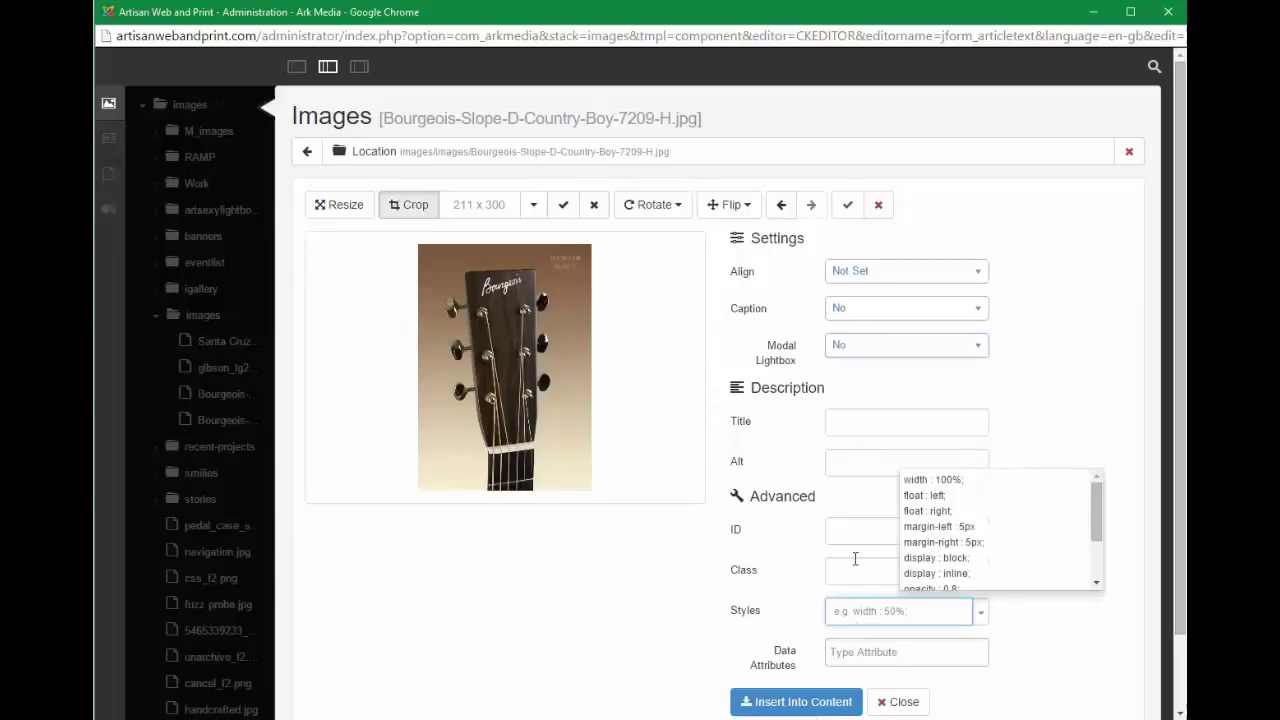
{"action": "type", "text": "width: 250p"}
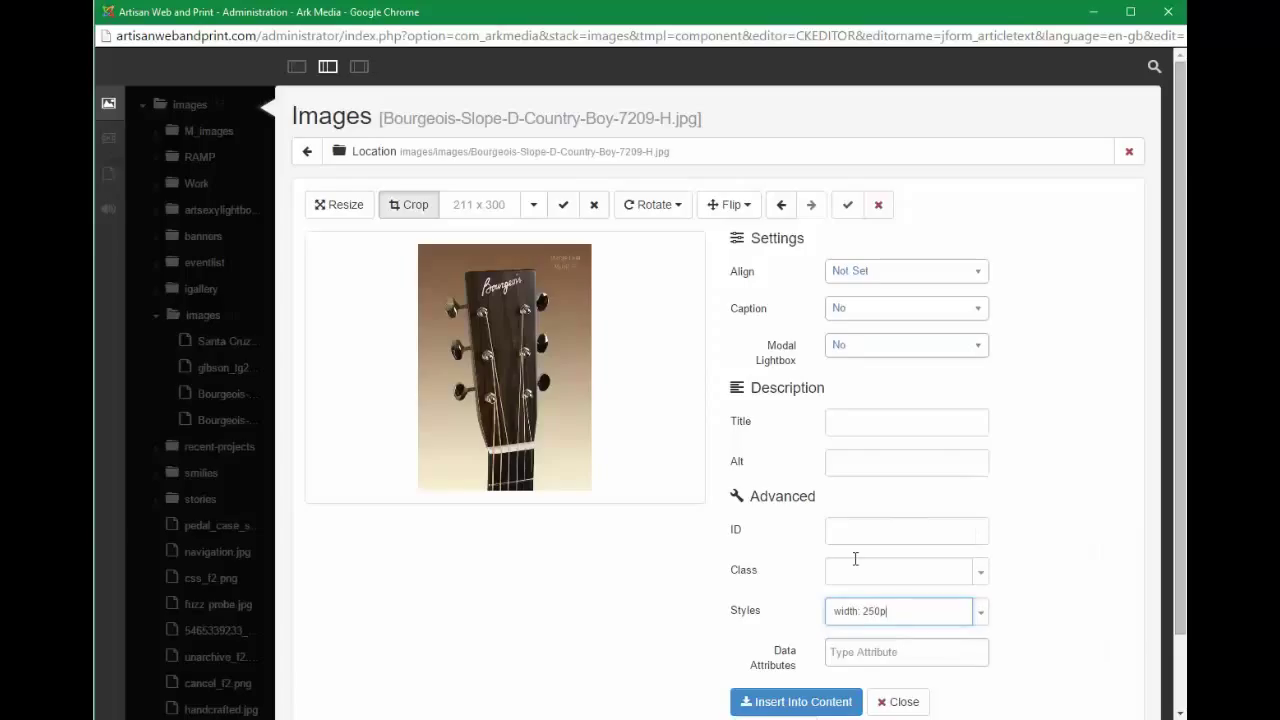
{"action": "type", "text": "x"}
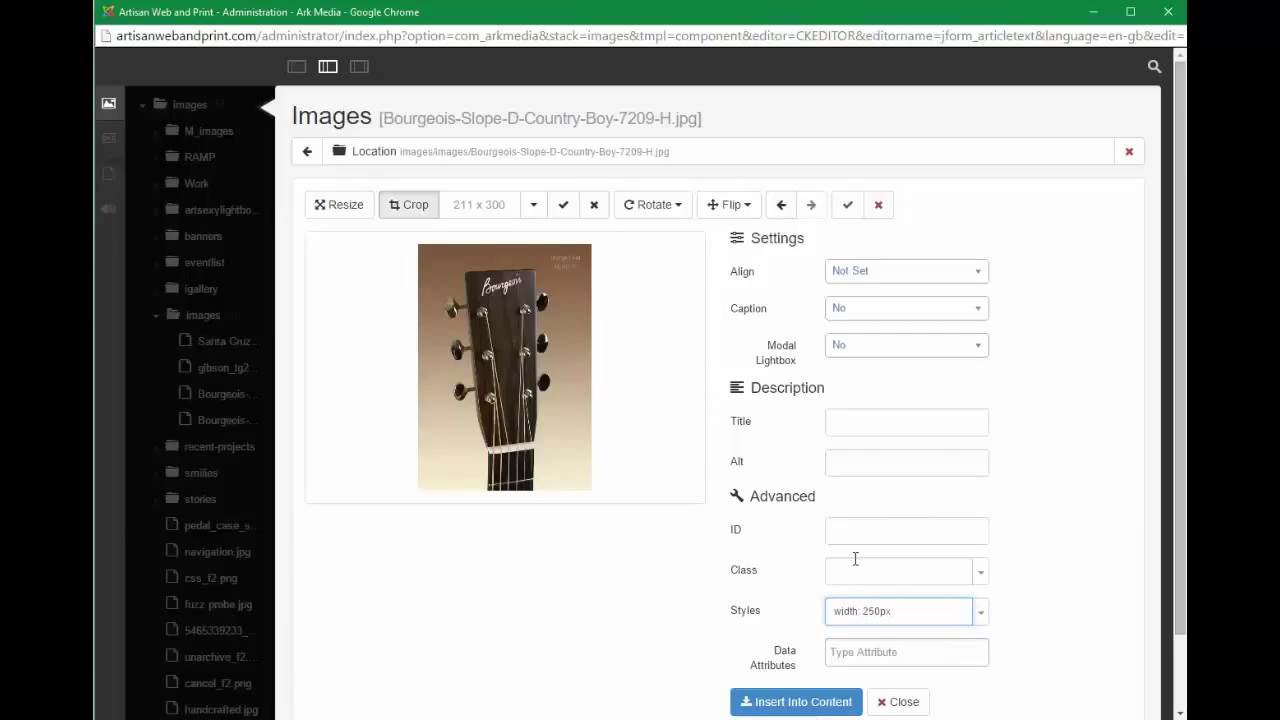
{"action": "mouse_move", "coordinate": [491, 335]}
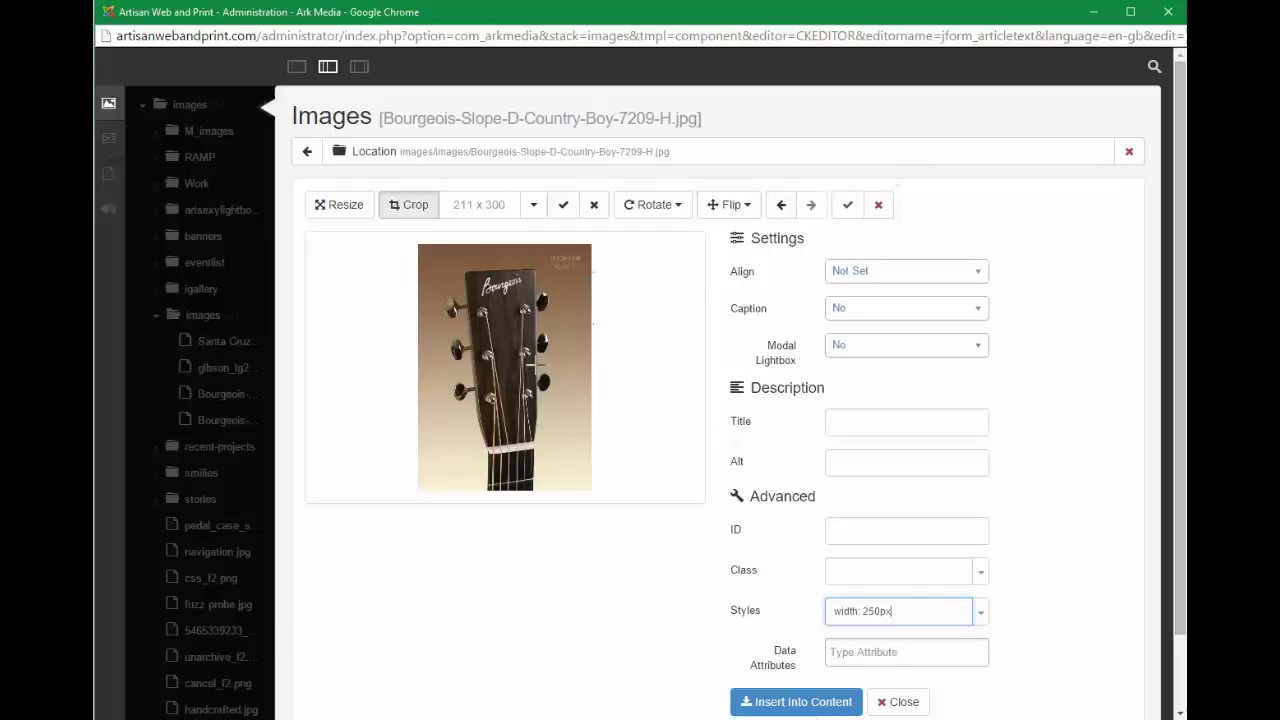
{"action": "mouse_move", "coordinate": [560, 252]}
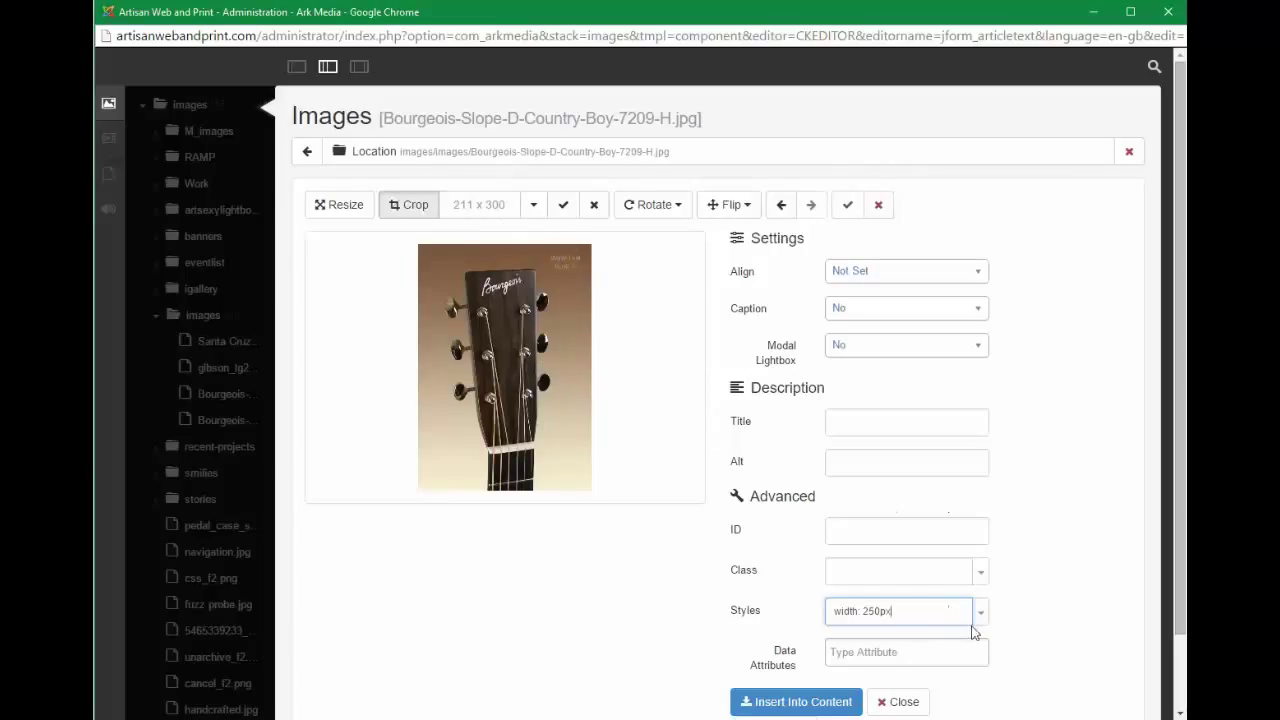
Step: Replace the width style with margin-right: 5px and set alignment to Left
{"action": "left_click", "coordinate": [980, 611]}
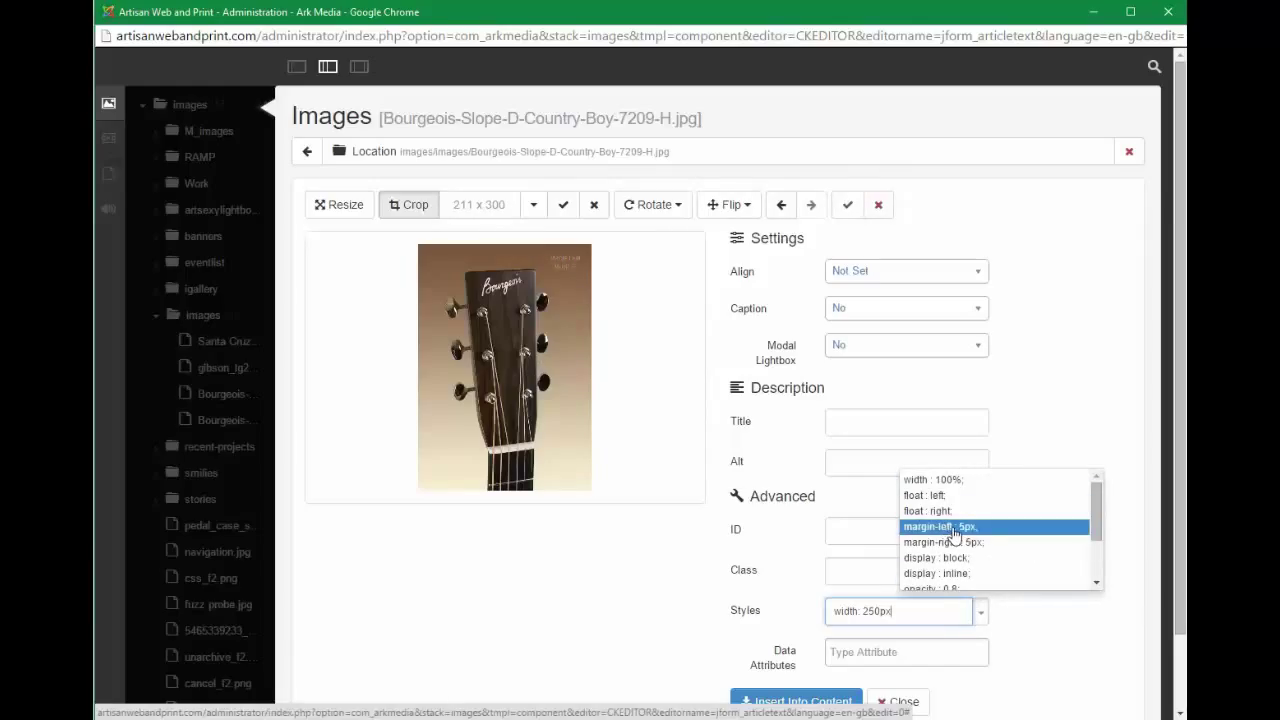
{"action": "left_click", "coordinate": [940, 542]}
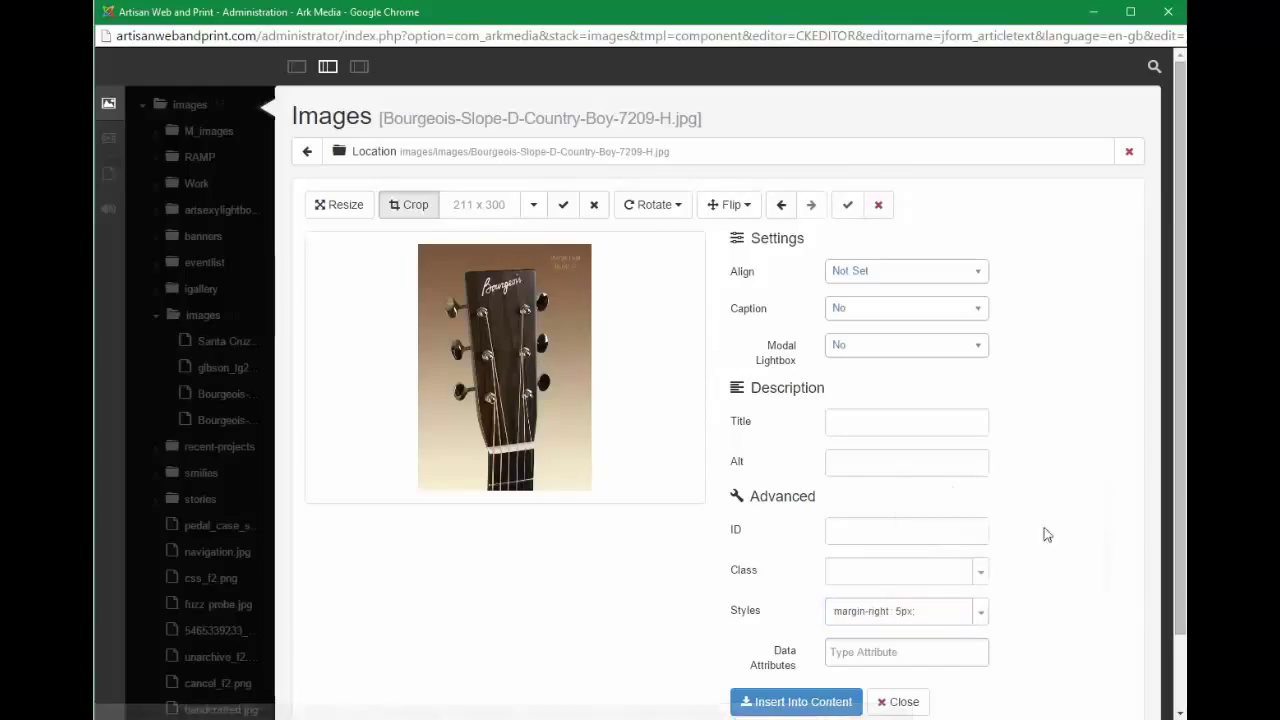
{"action": "left_click", "coordinate": [905, 271]}
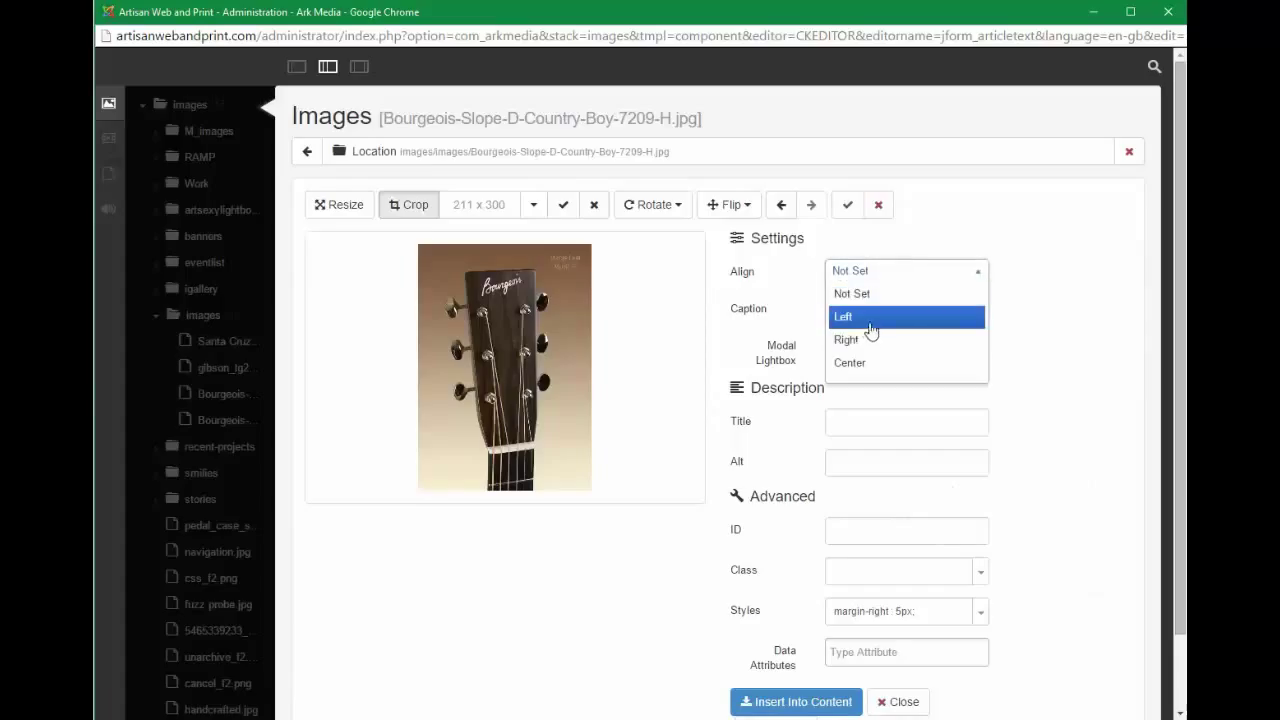
{"action": "left_click", "coordinate": [843, 316]}
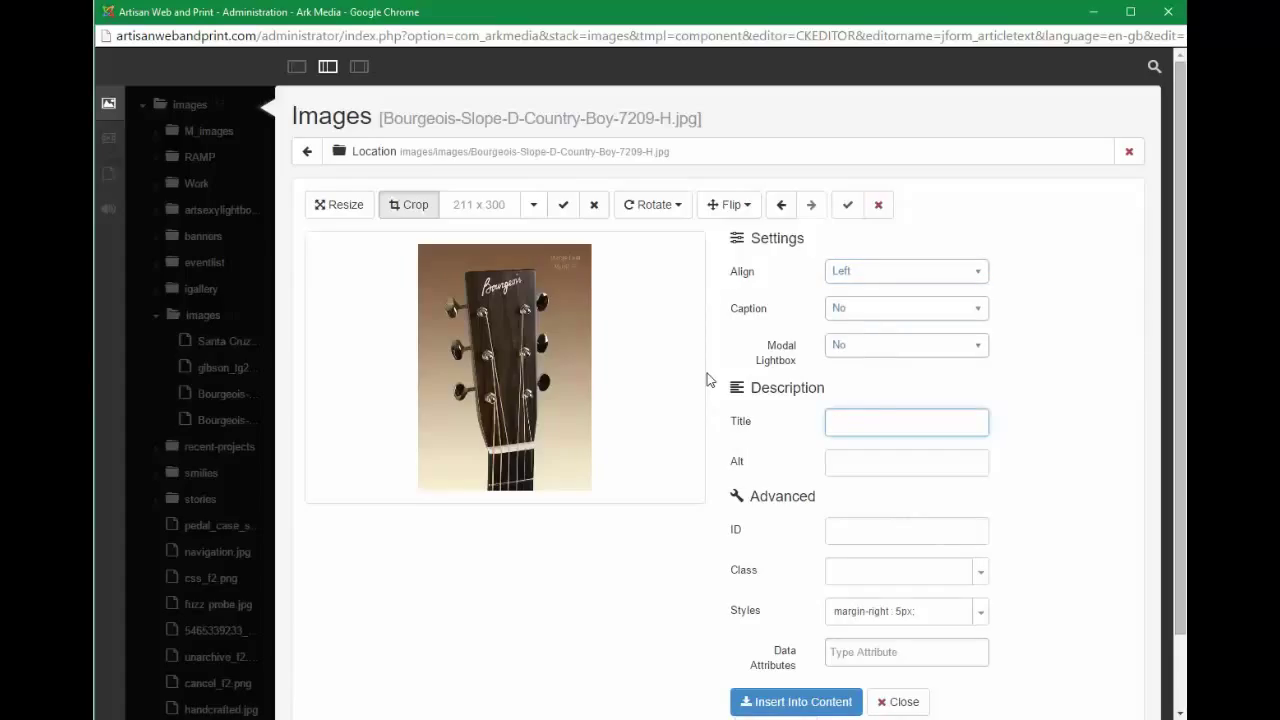
Step: Type the title 'Bourgeois Headstock Photograph Slope D' and select it for copying
{"action": "type", "text": "Bourge"}
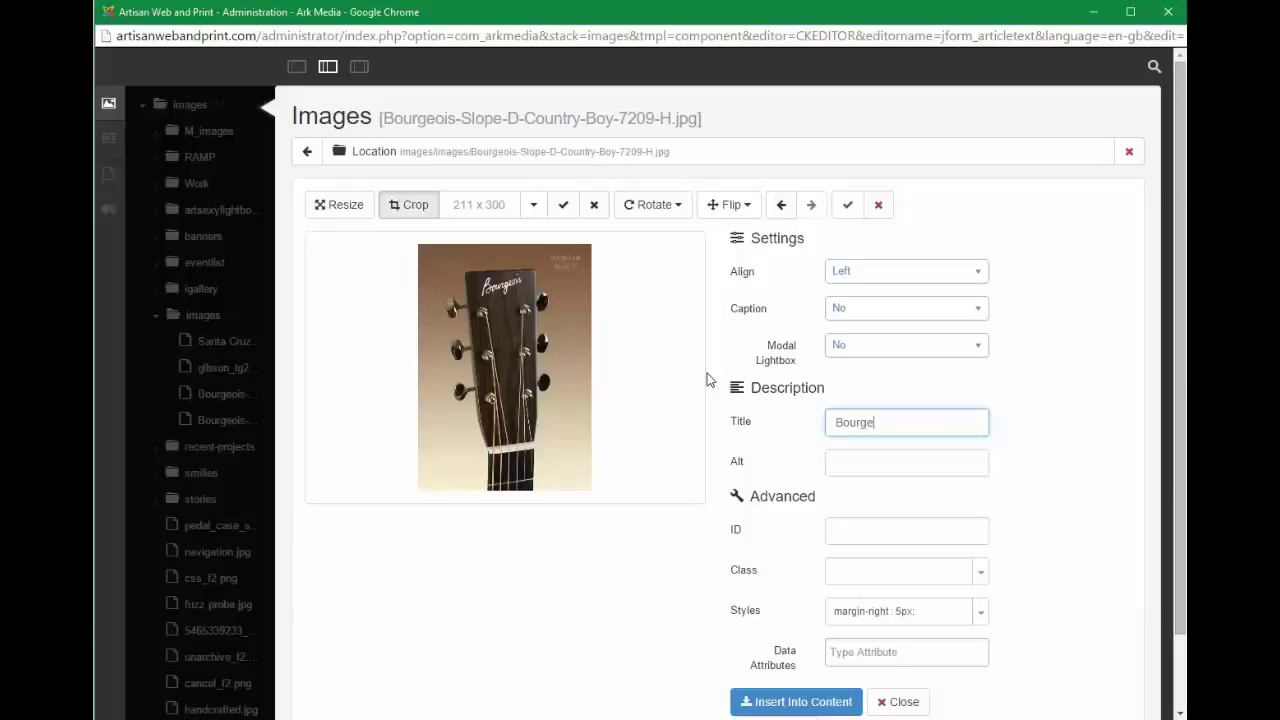
{"action": "type", "text": "ois"}
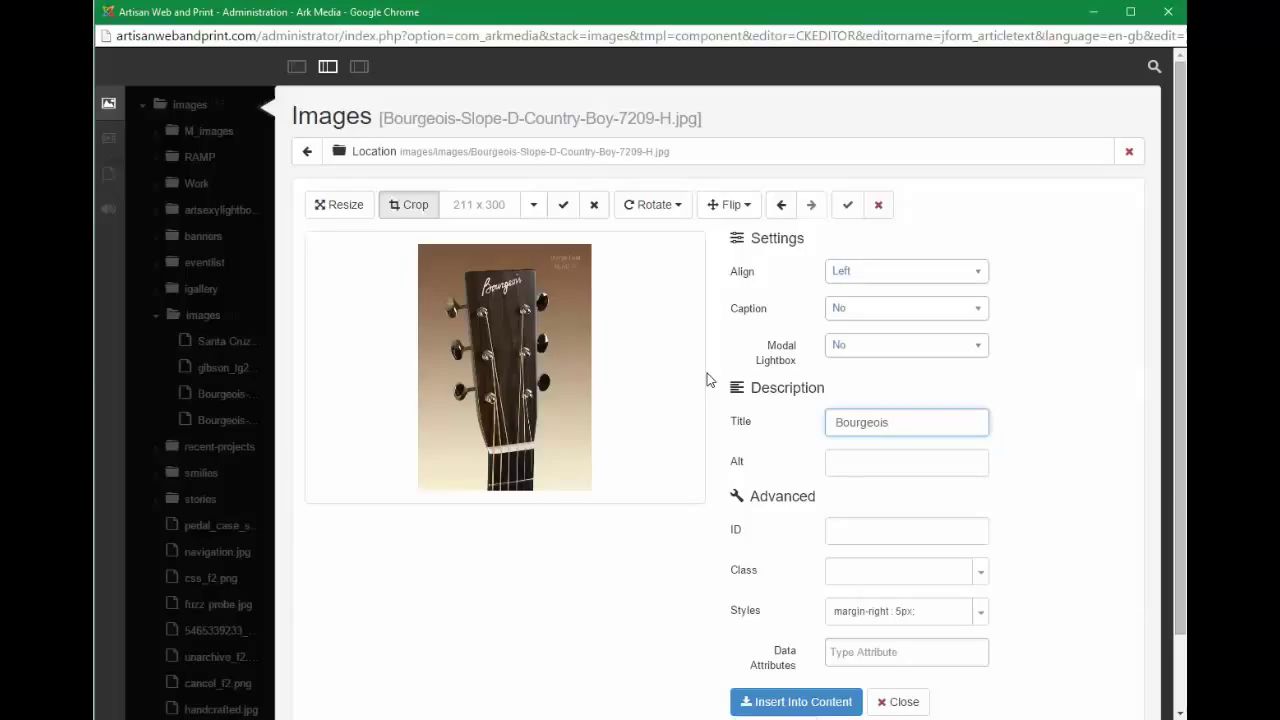
{"action": "type", "text": "Headstoc"}
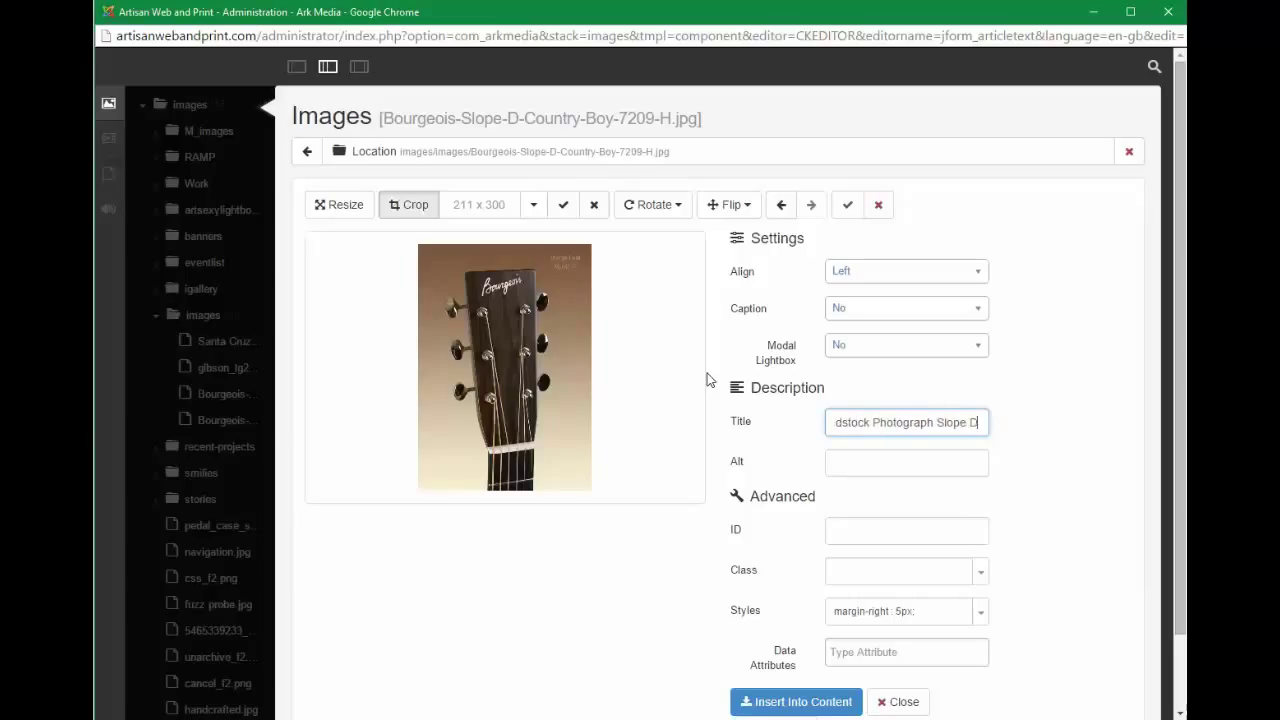
{"action": "triple_click", "coordinate": [906, 421]}
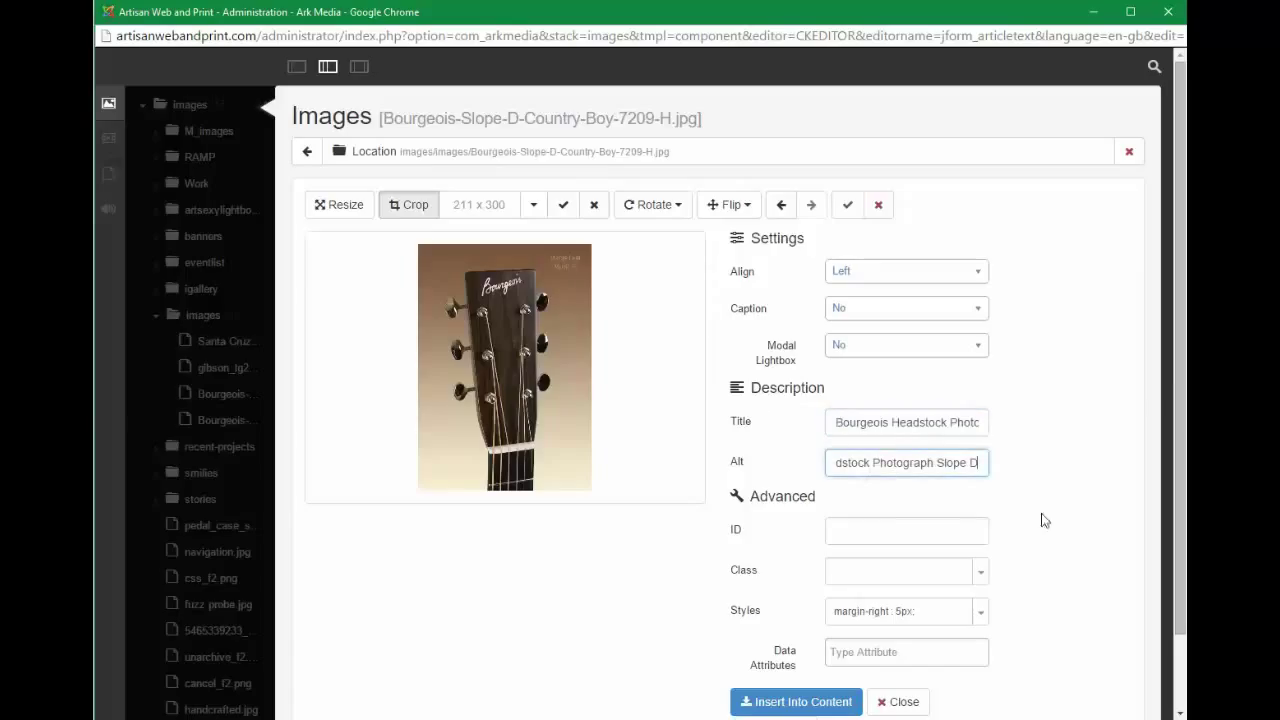
{"action": "mouse_move", "coordinate": [775, 530]}
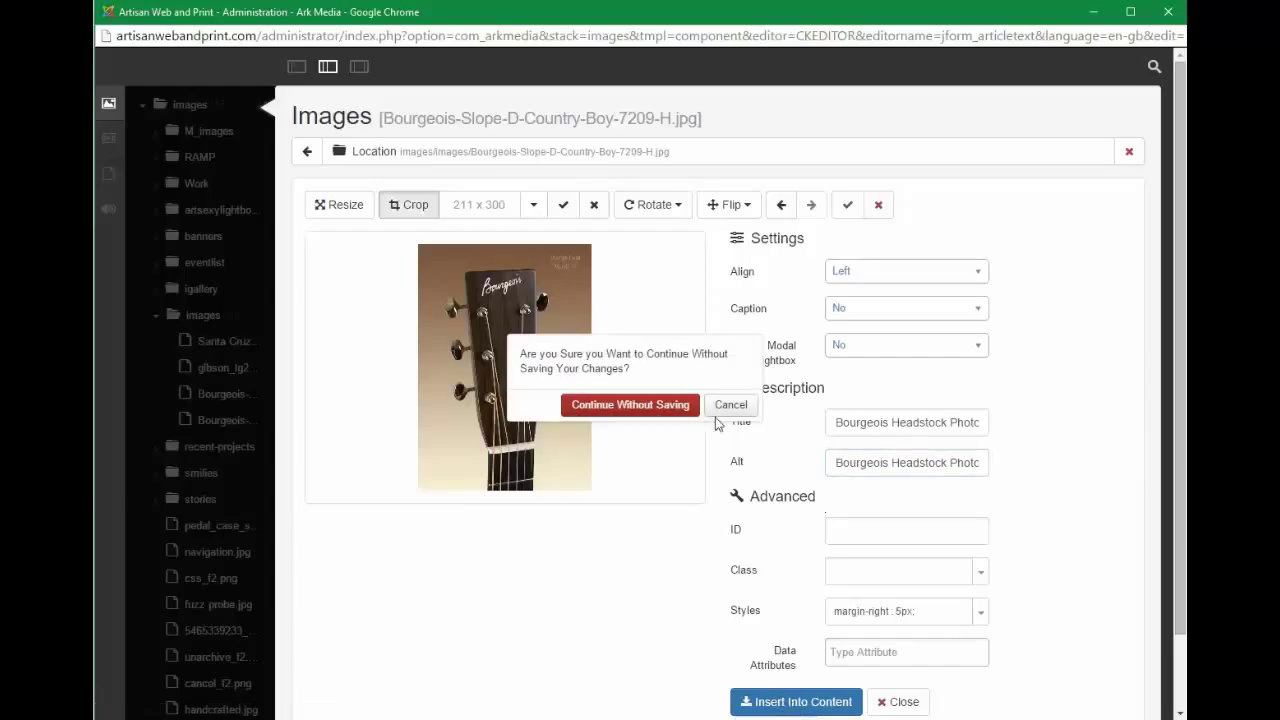
Step: Continue without saving so the left-floated headstock photo lands in the article
{"action": "left_click", "coordinate": [630, 404]}
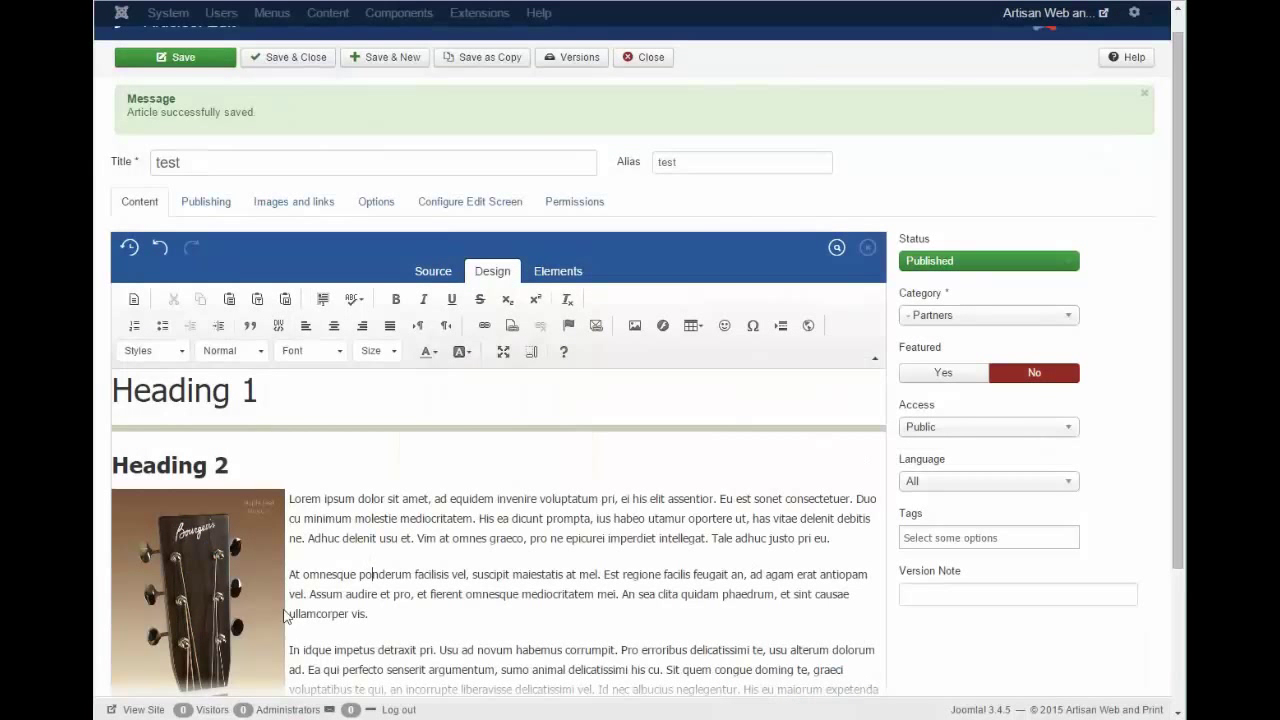
Step: Switch to Source view and scroll down to the img tag markup
{"action": "left_click", "coordinate": [433, 271]}
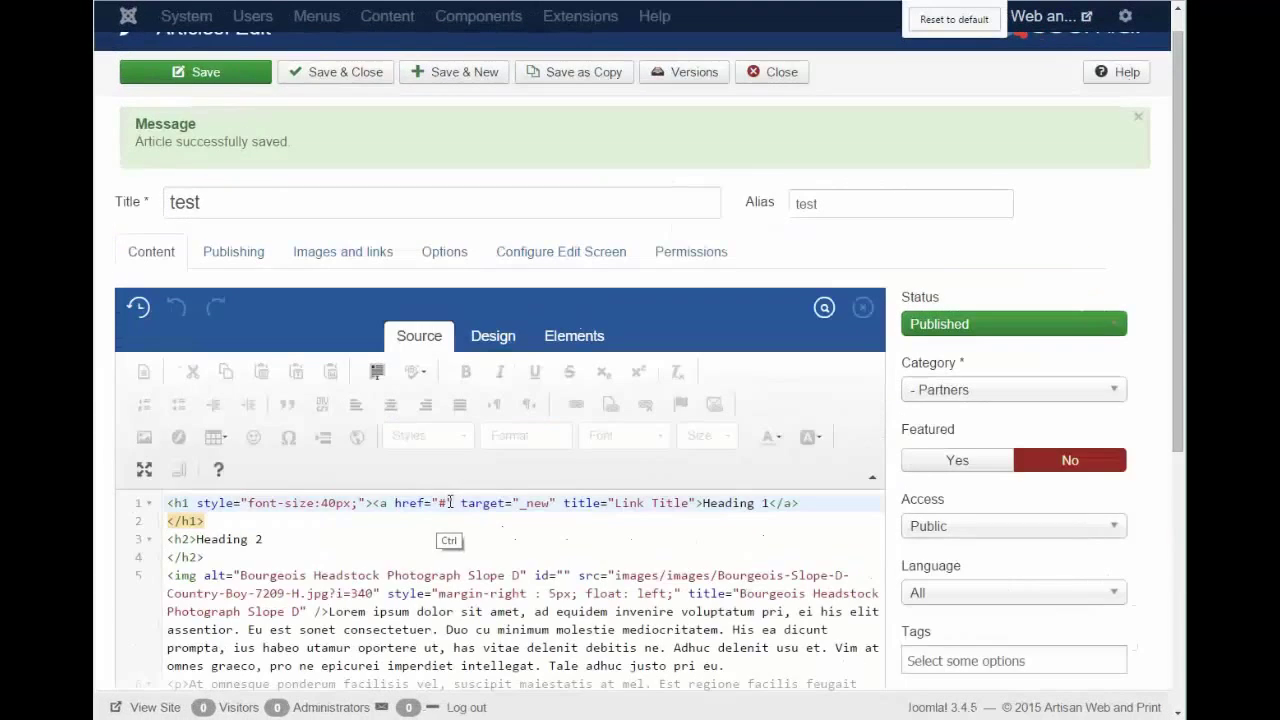
{"action": "scroll", "scroll_direction": "down", "scroll_amount": 3}
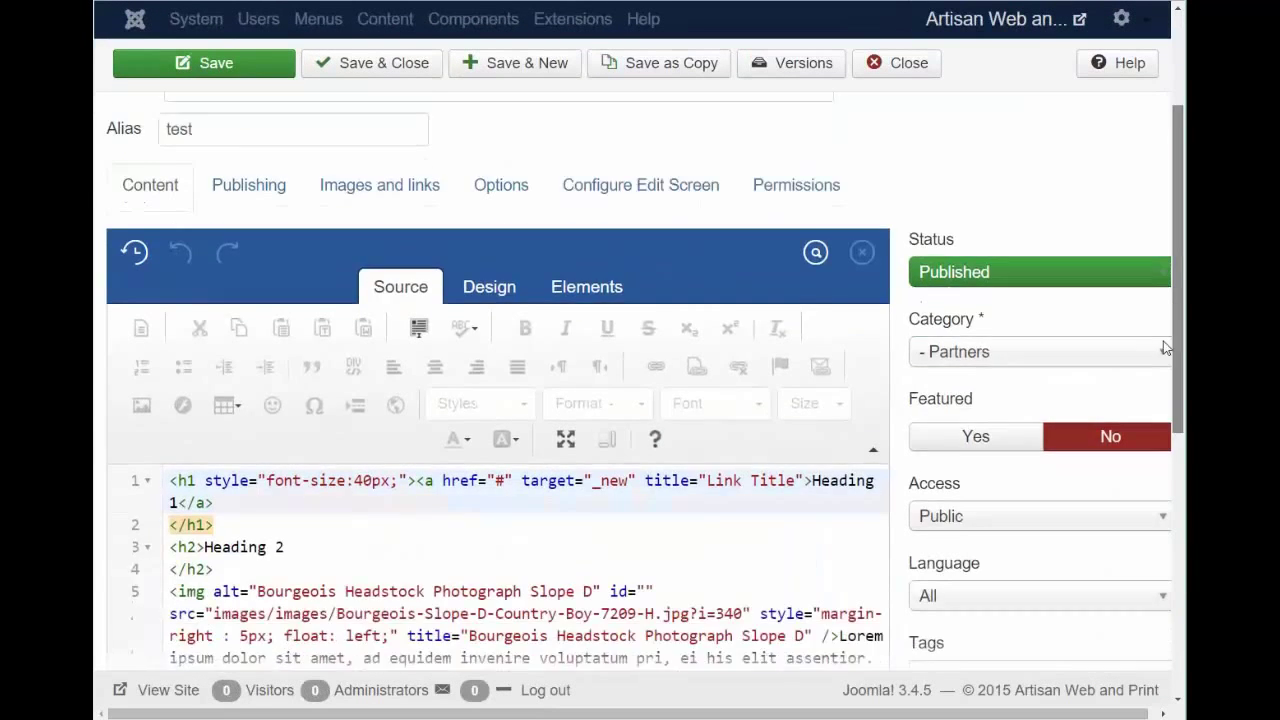
{"action": "scroll", "scroll_direction": "down", "scroll_amount": 3}
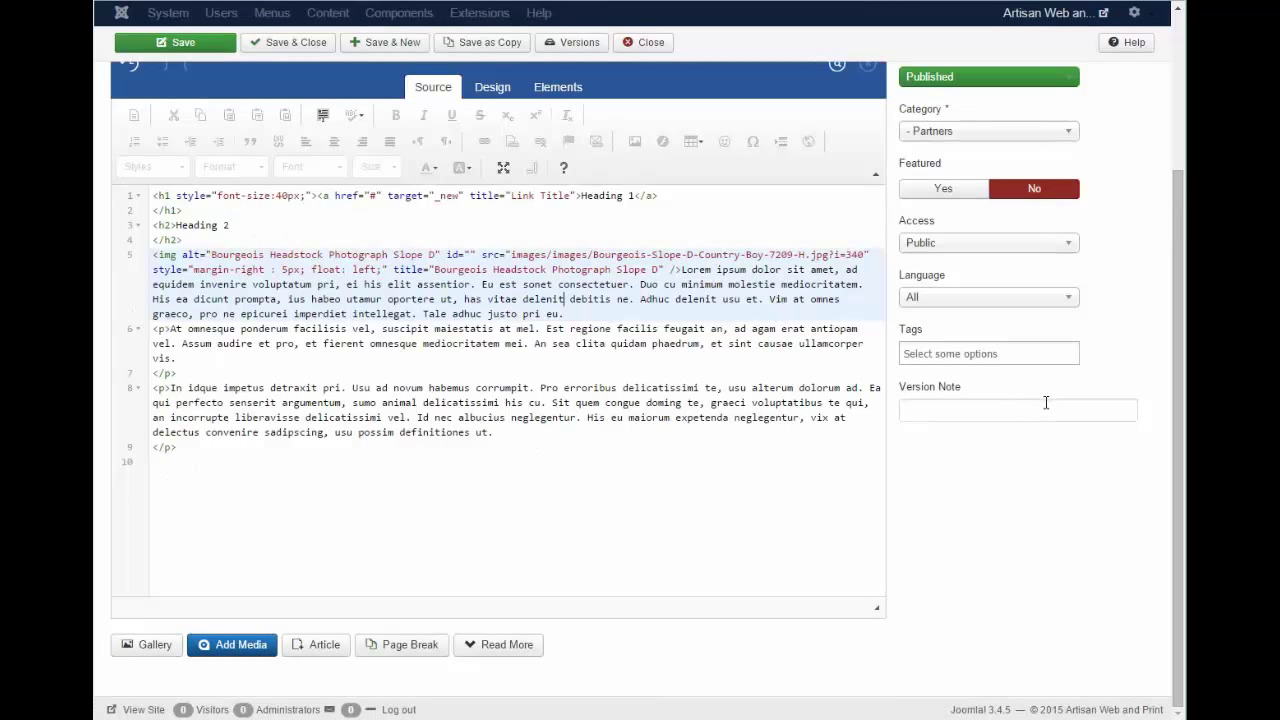
{"action": "mouse_move", "coordinate": [995, 391]}
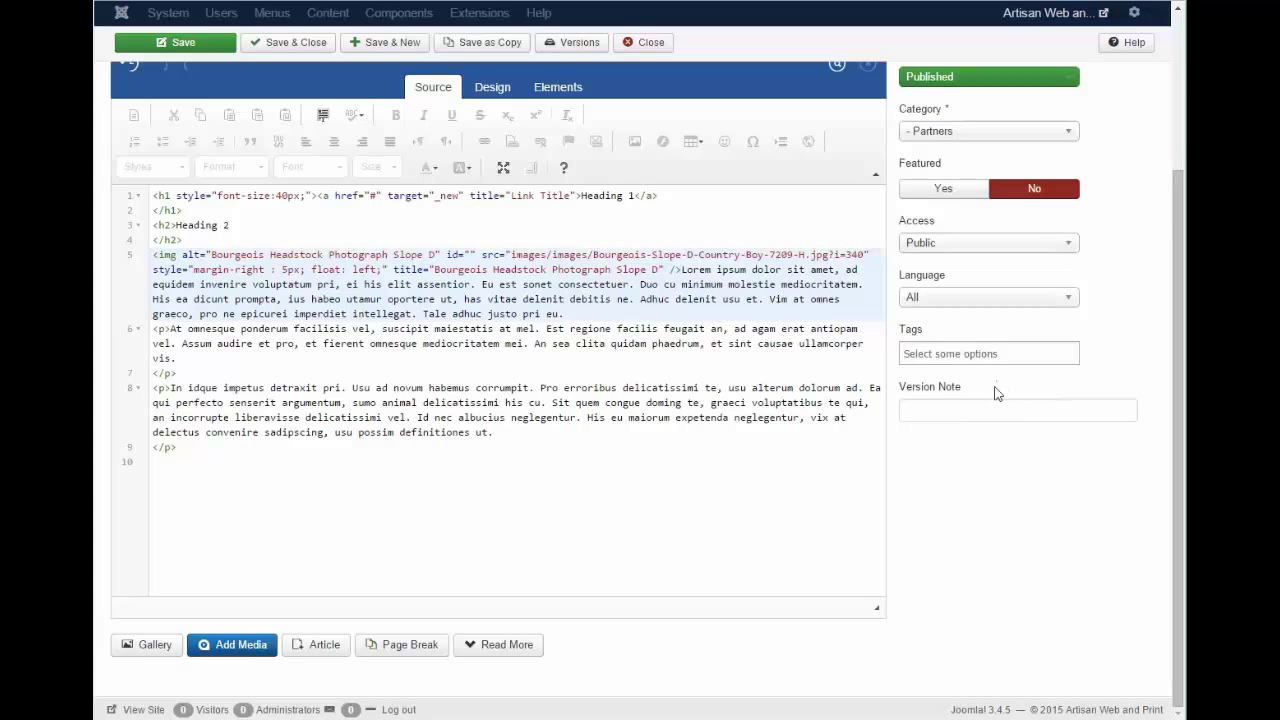
{"action": "mouse_move", "coordinate": [492, 86]}
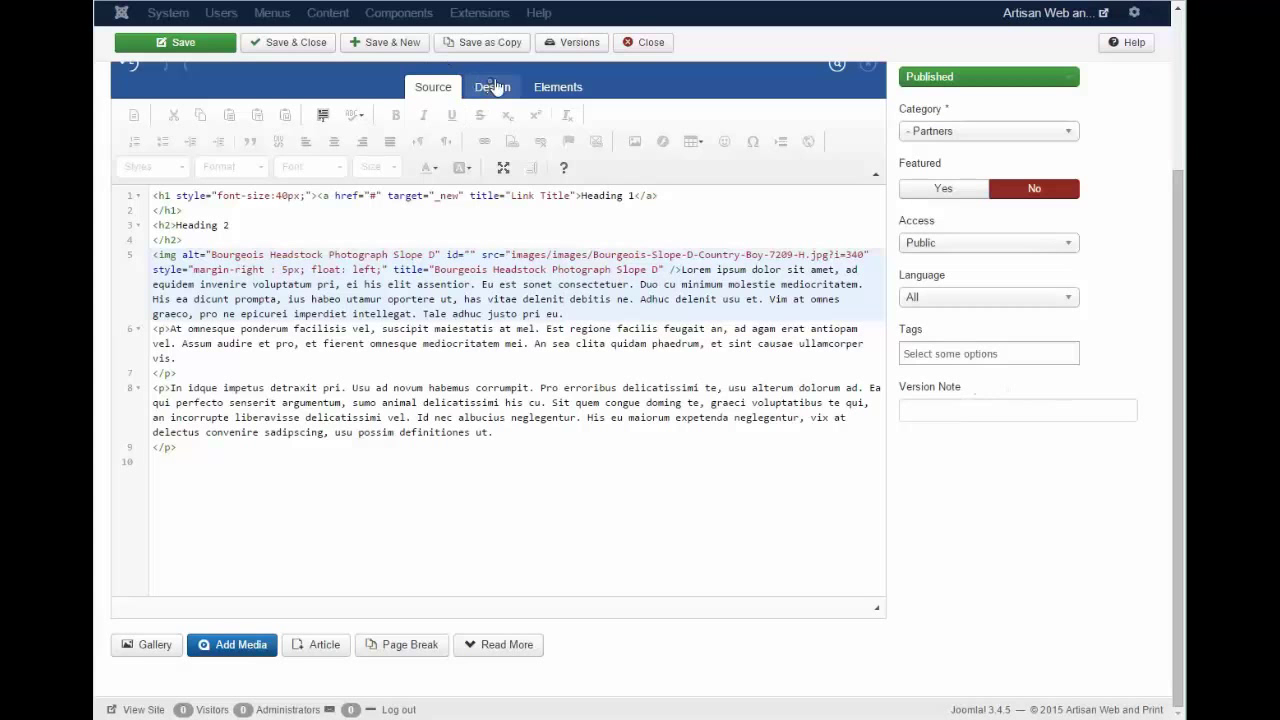